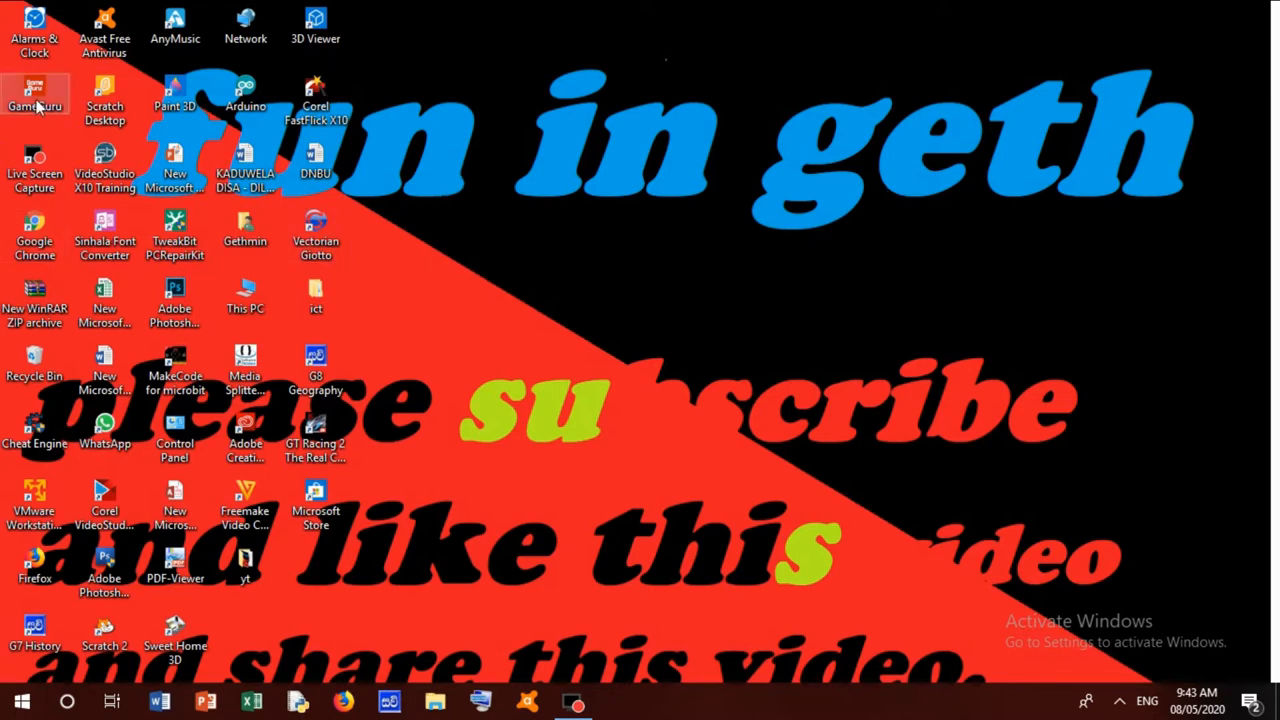
pyautogui.moveTo(630, 250)
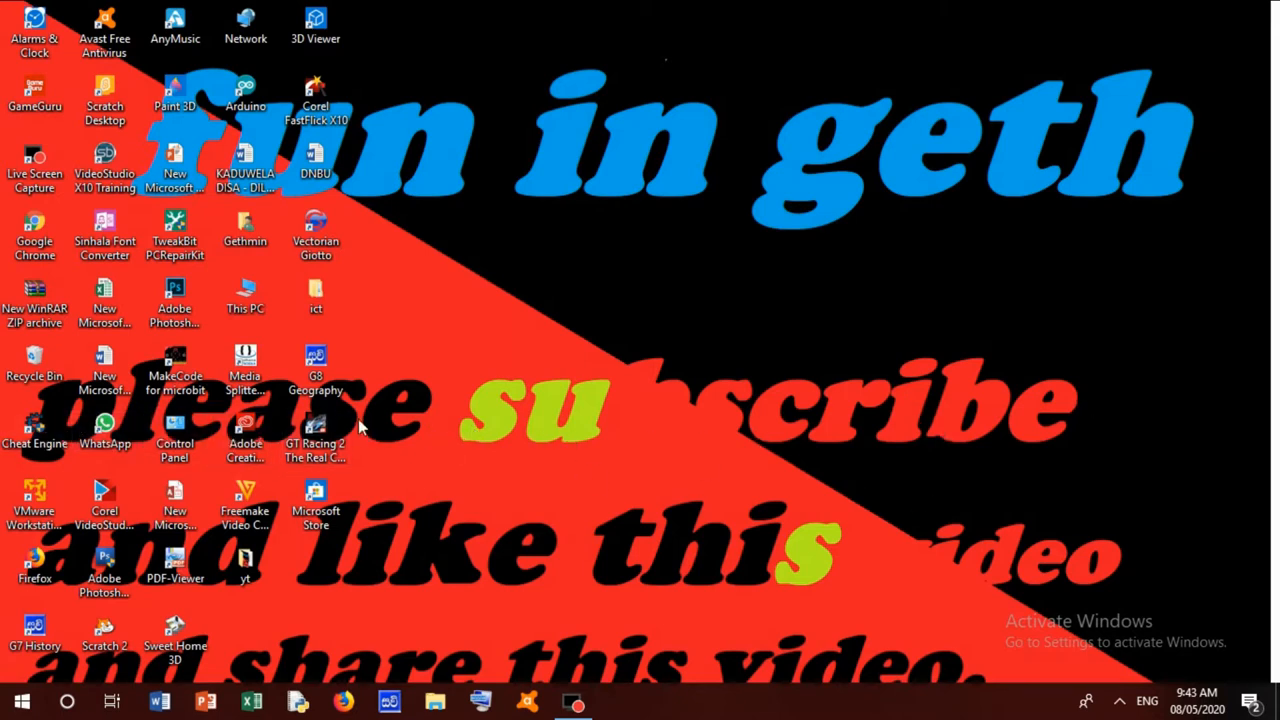
pyautogui.moveTo(648, 596)
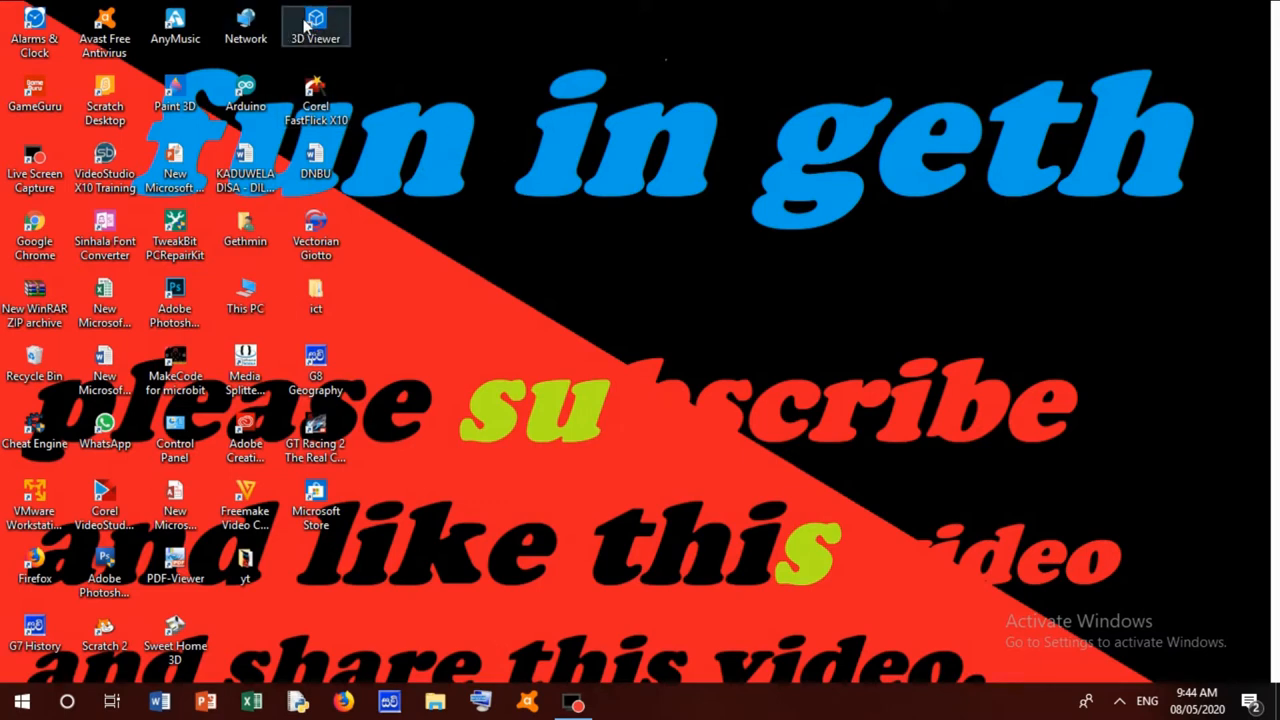
# Step: Launch 3D Viewer from its desktop shortcut so the Bee.glb model loads
pyautogui.click(316, 24)
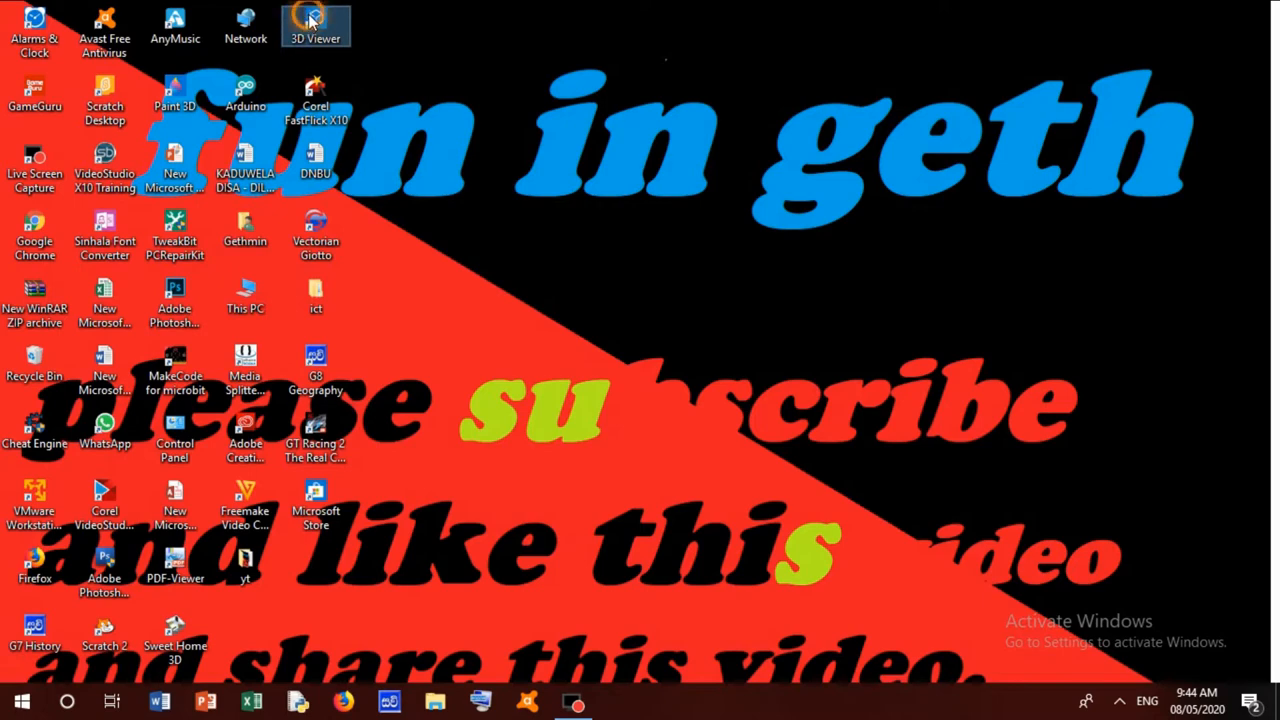
pyautogui.doubleClick(316, 20)
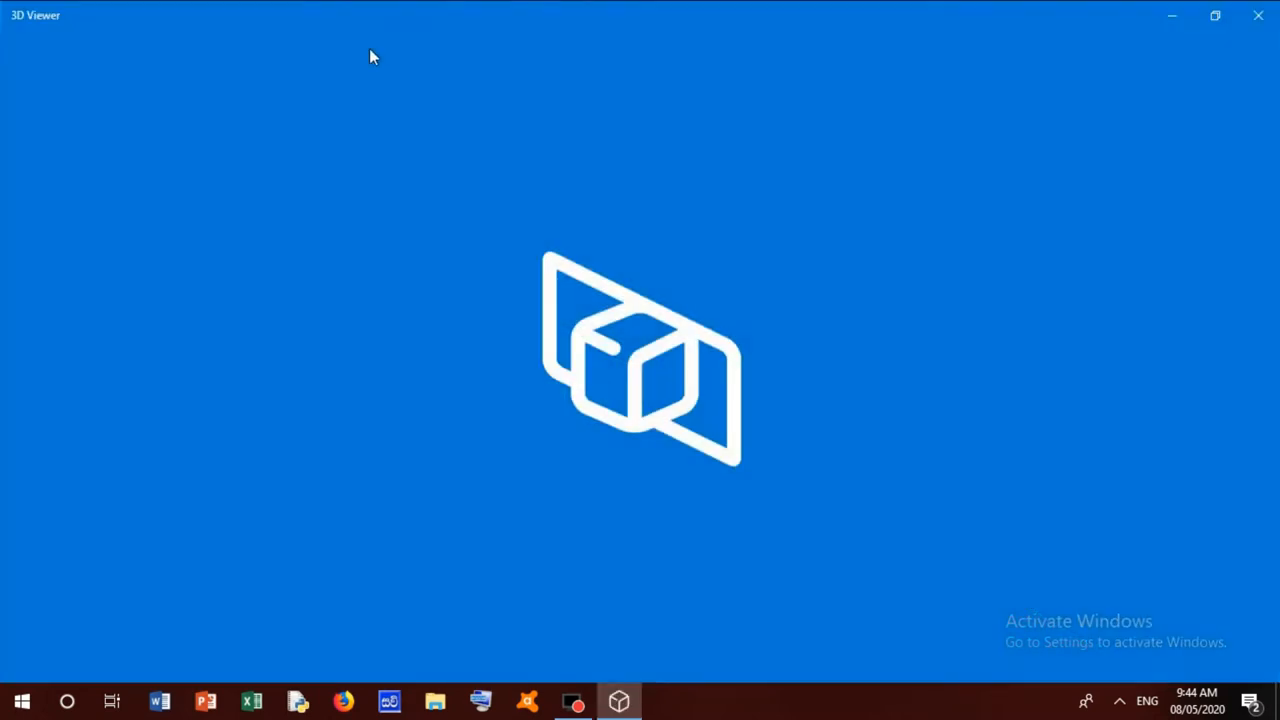
pyautogui.moveTo(464, 198)
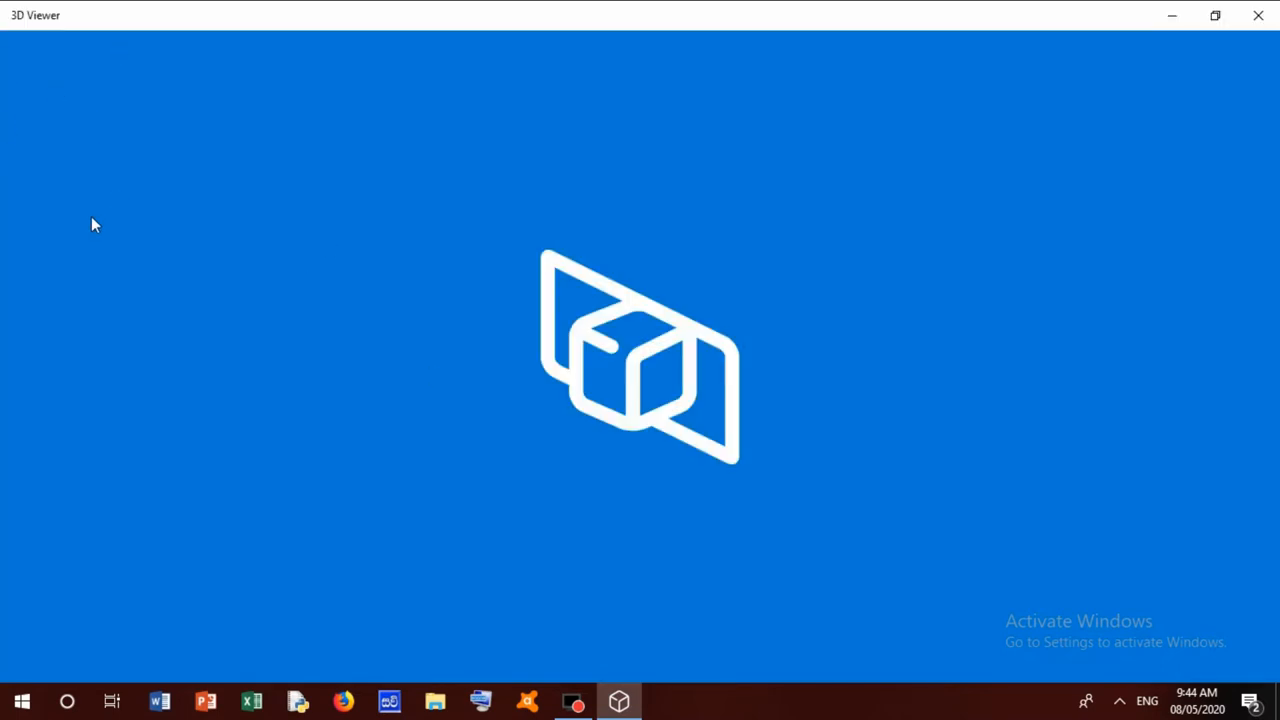
pyautogui.moveTo(1004, 420)
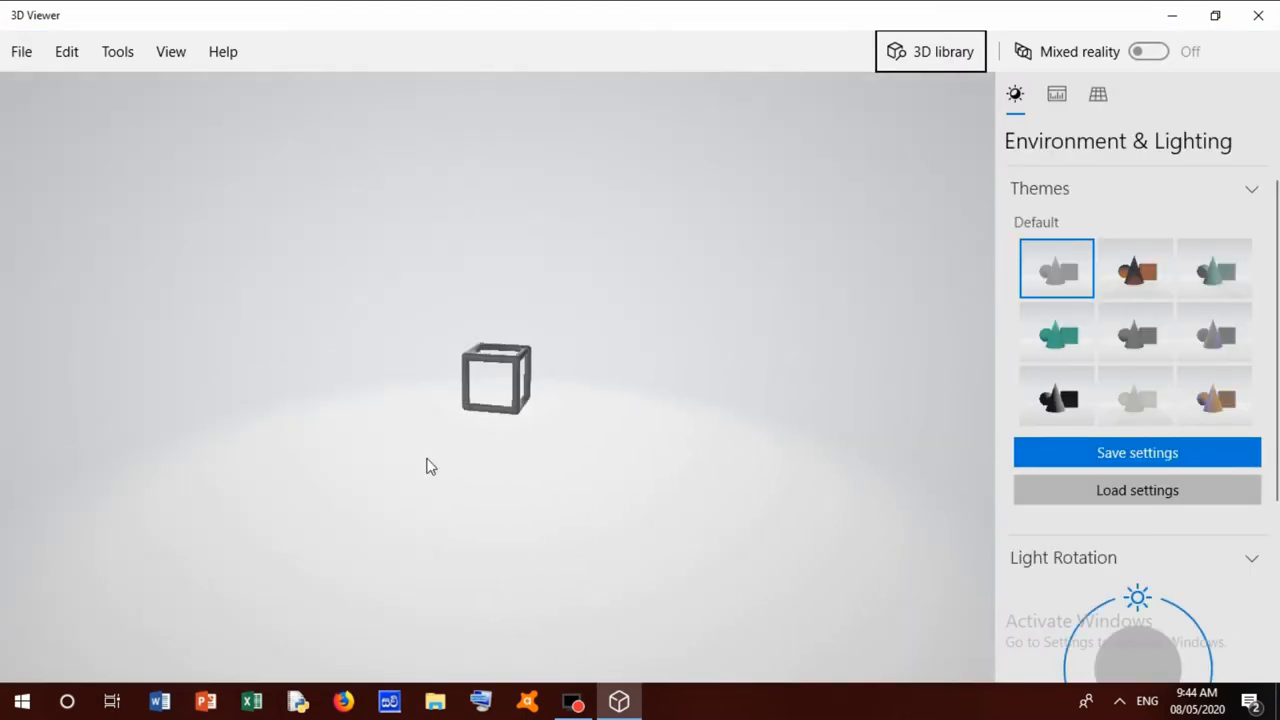
pyautogui.moveTo(1176, 336)
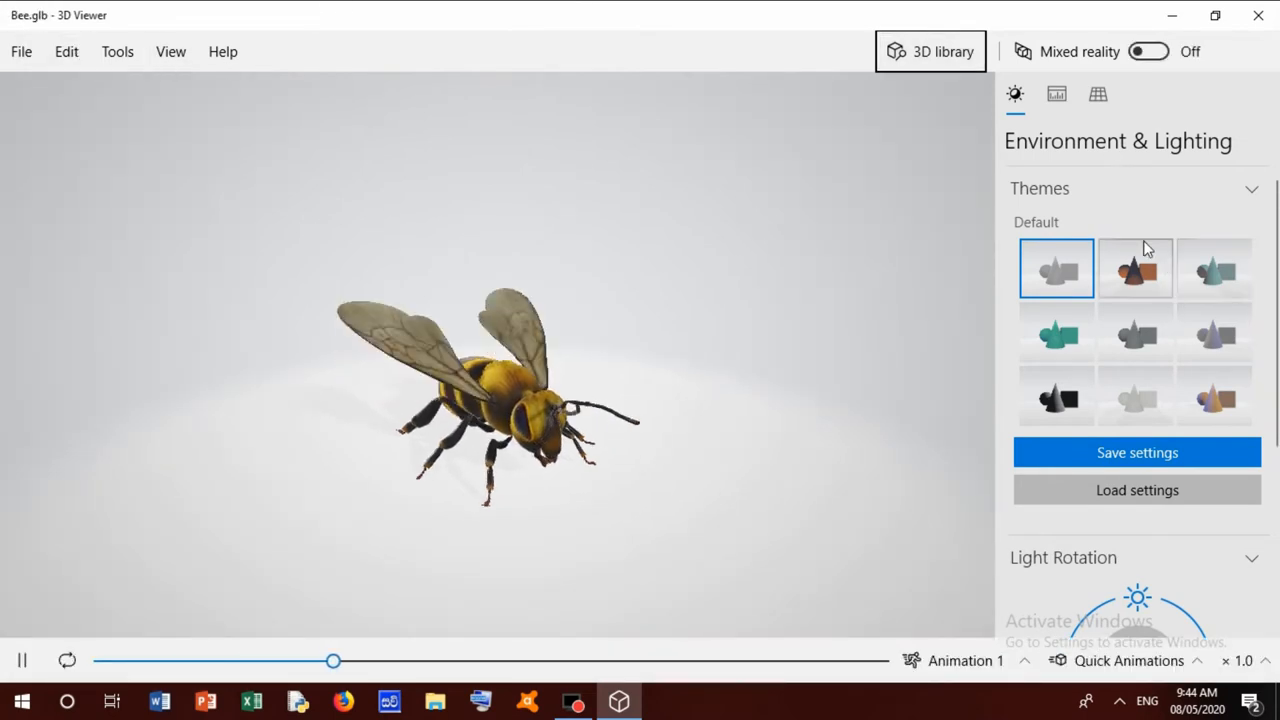
# Step: Browse the File and Tools menus, bring up the Open file browser and cancel it without choosing a model
pyautogui.scroll(-3)
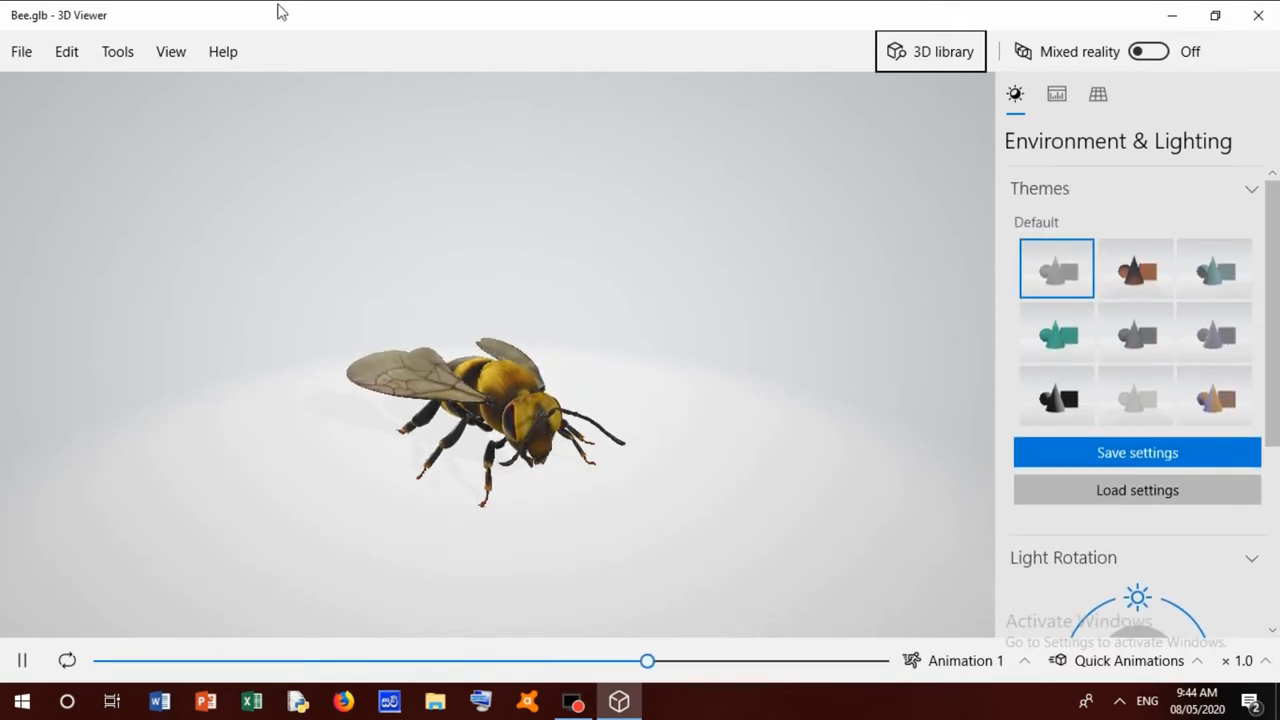
pyautogui.click(20, 52)
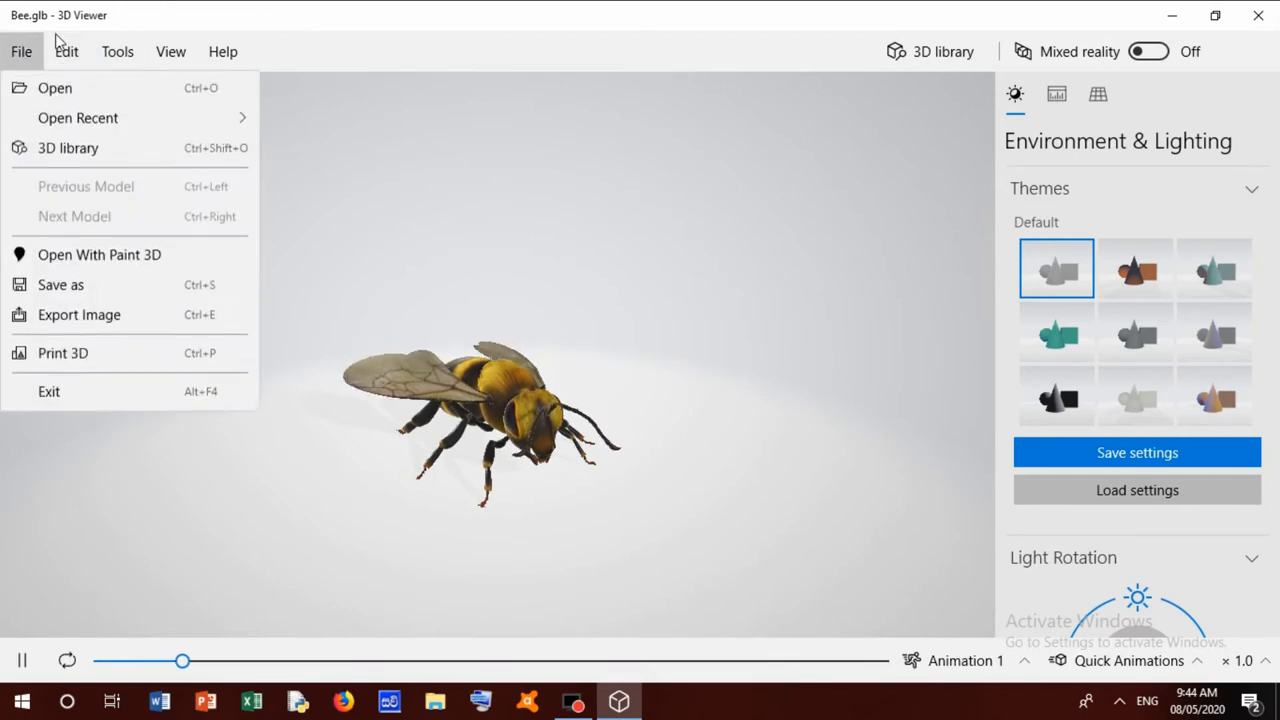
pyautogui.click(224, 52)
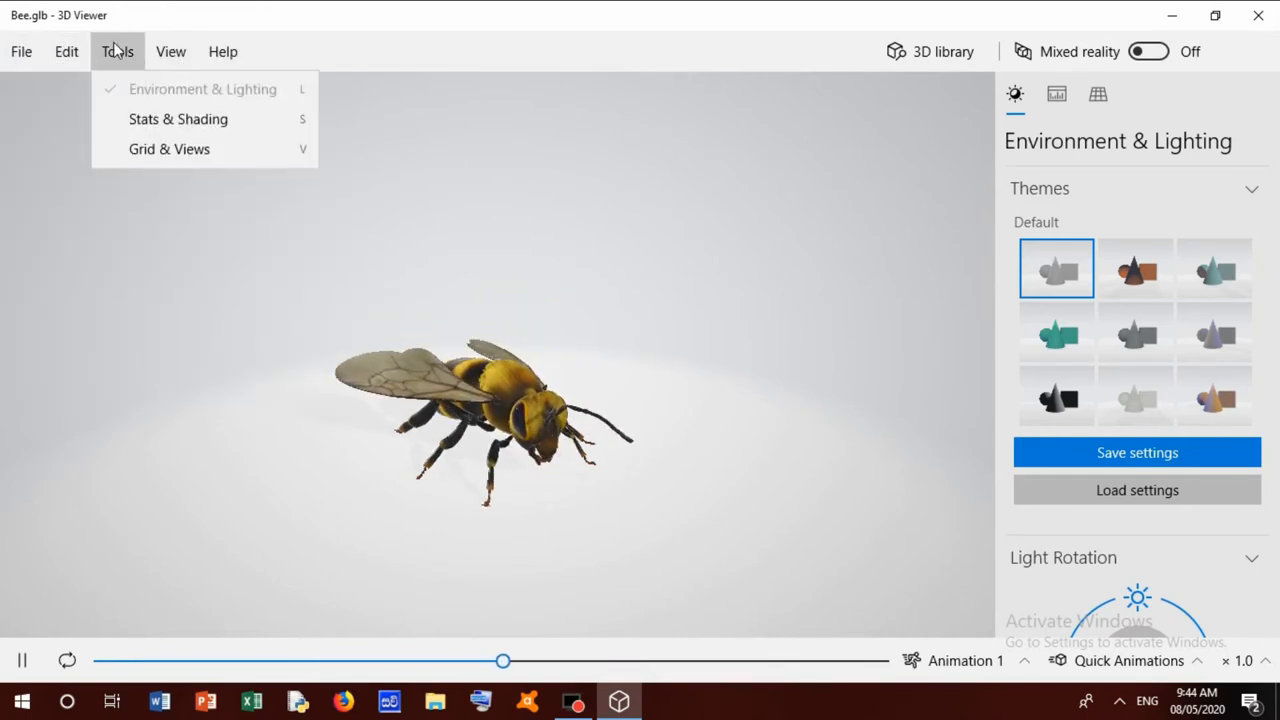
pyautogui.click(20, 52)
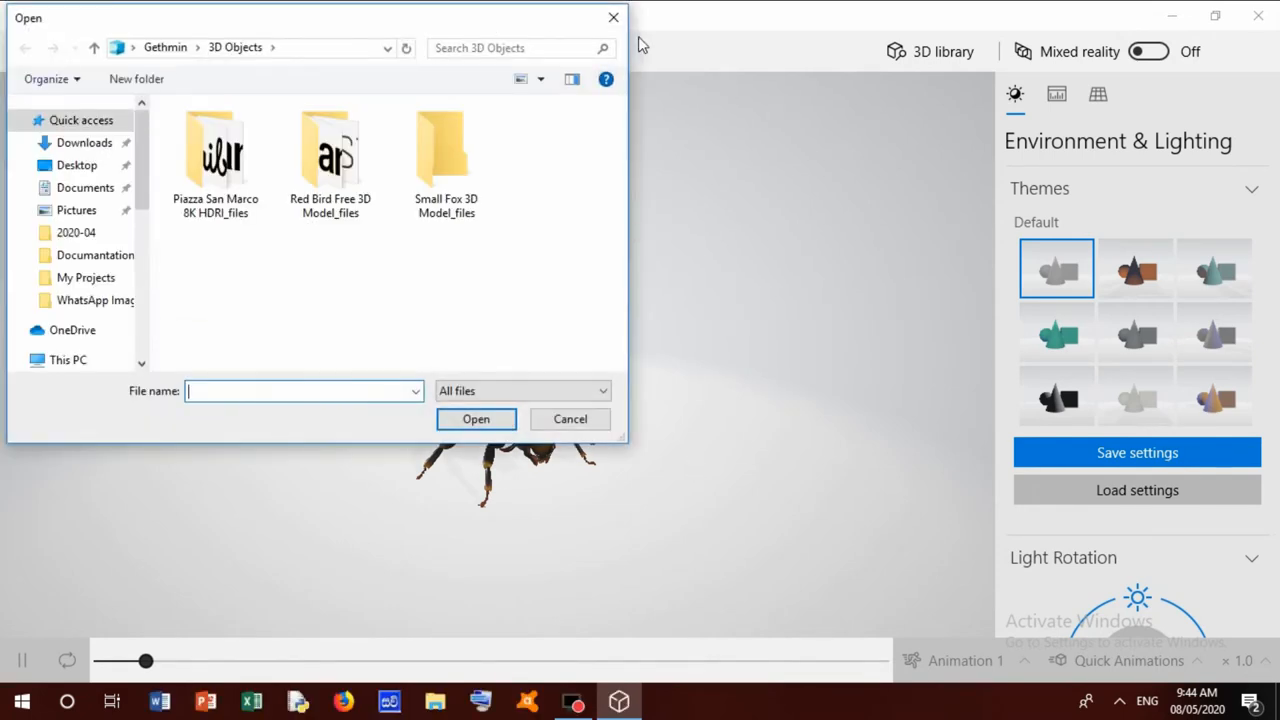
pyautogui.click(22, 52)
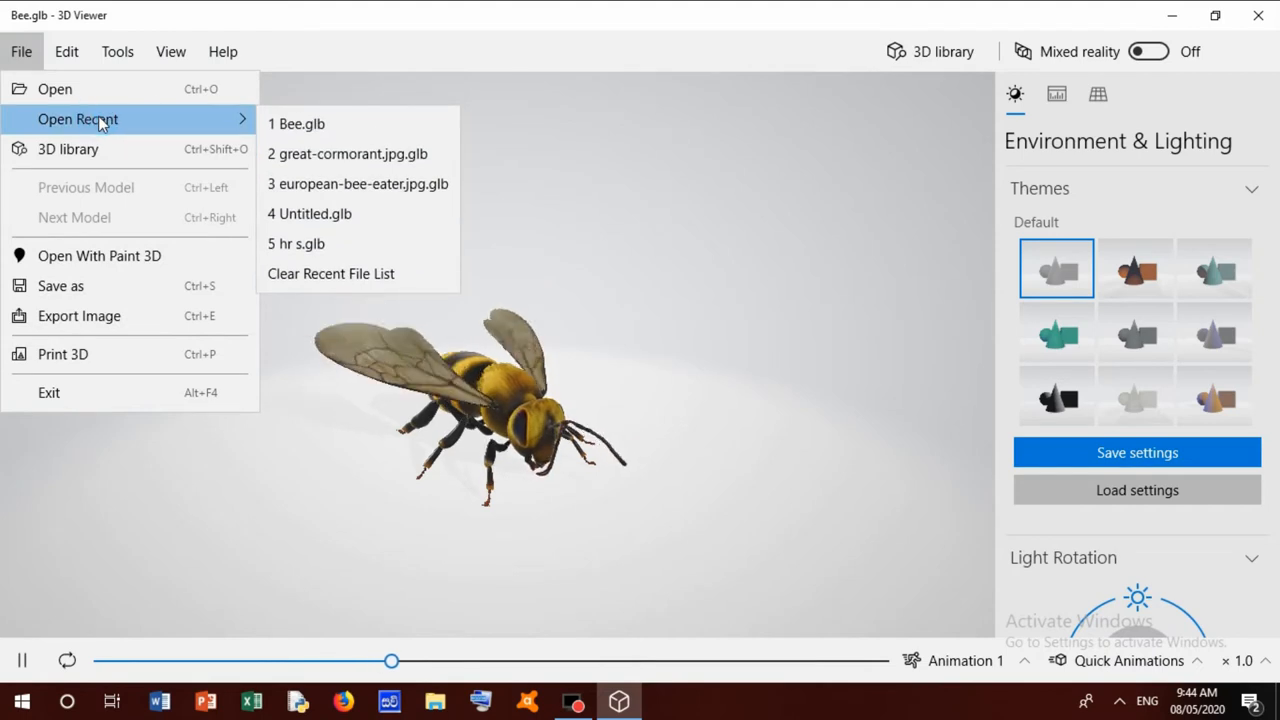
# Step: Peek into the 3D library, close it, then dismiss the File menu to leave the bee showing alone
pyautogui.click(68, 148)
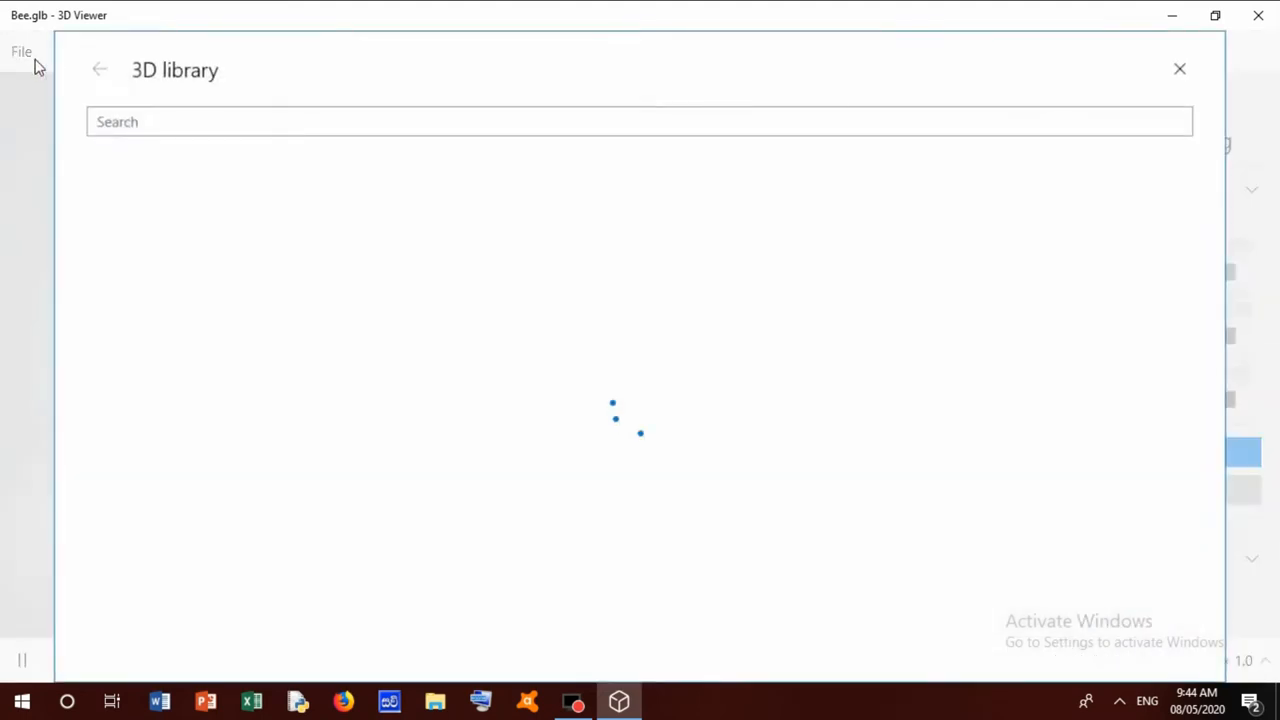
pyautogui.moveTo(1240, 180)
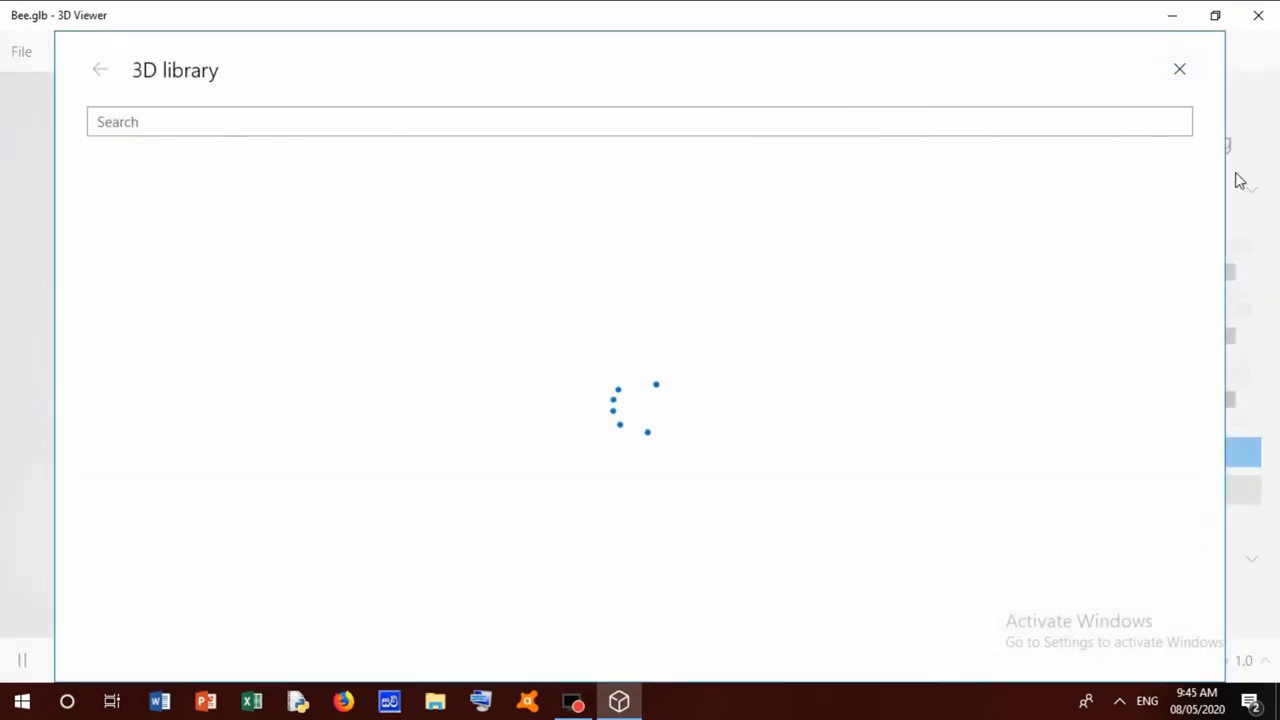
pyautogui.click(1180, 68)
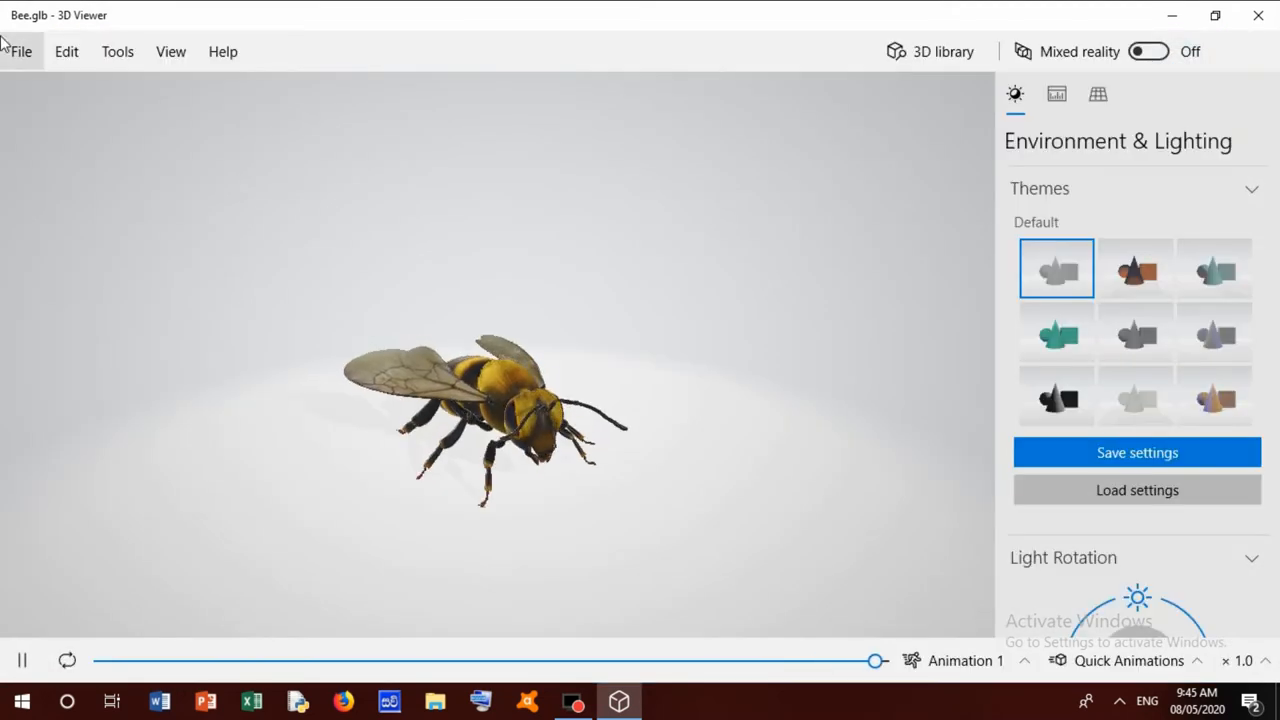
pyautogui.click(20, 52)
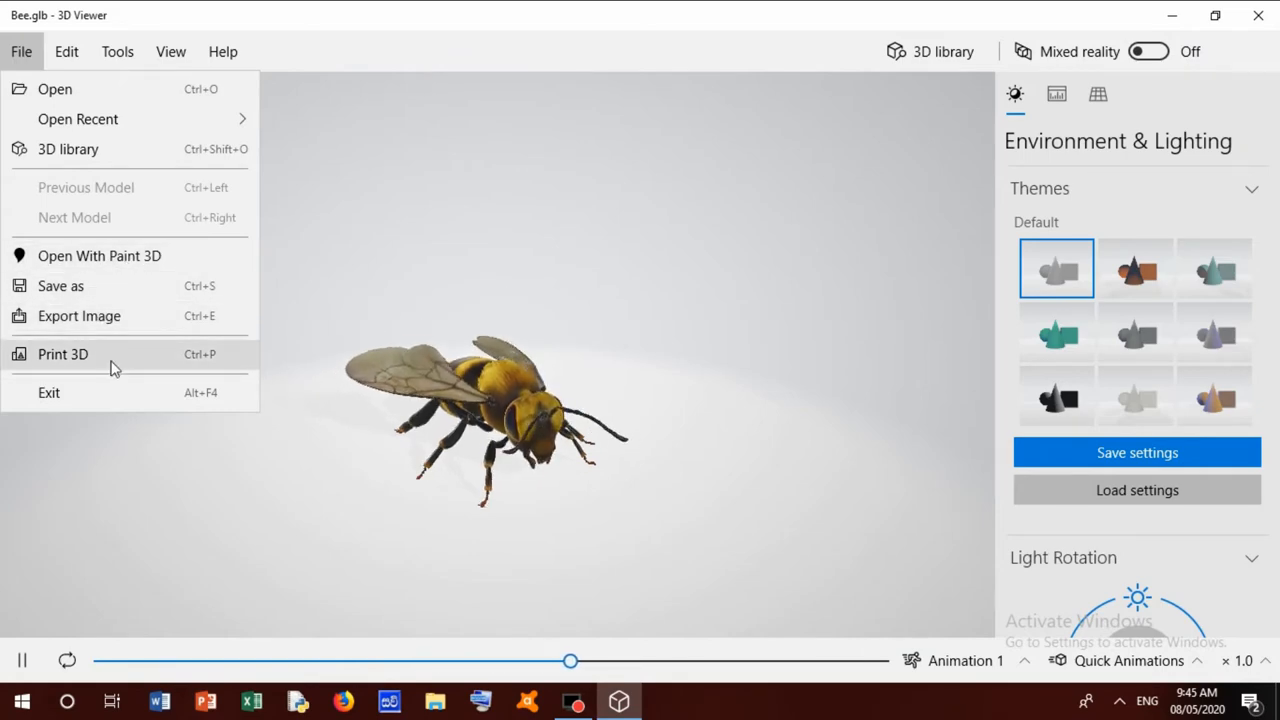
pyautogui.click(64, 354)
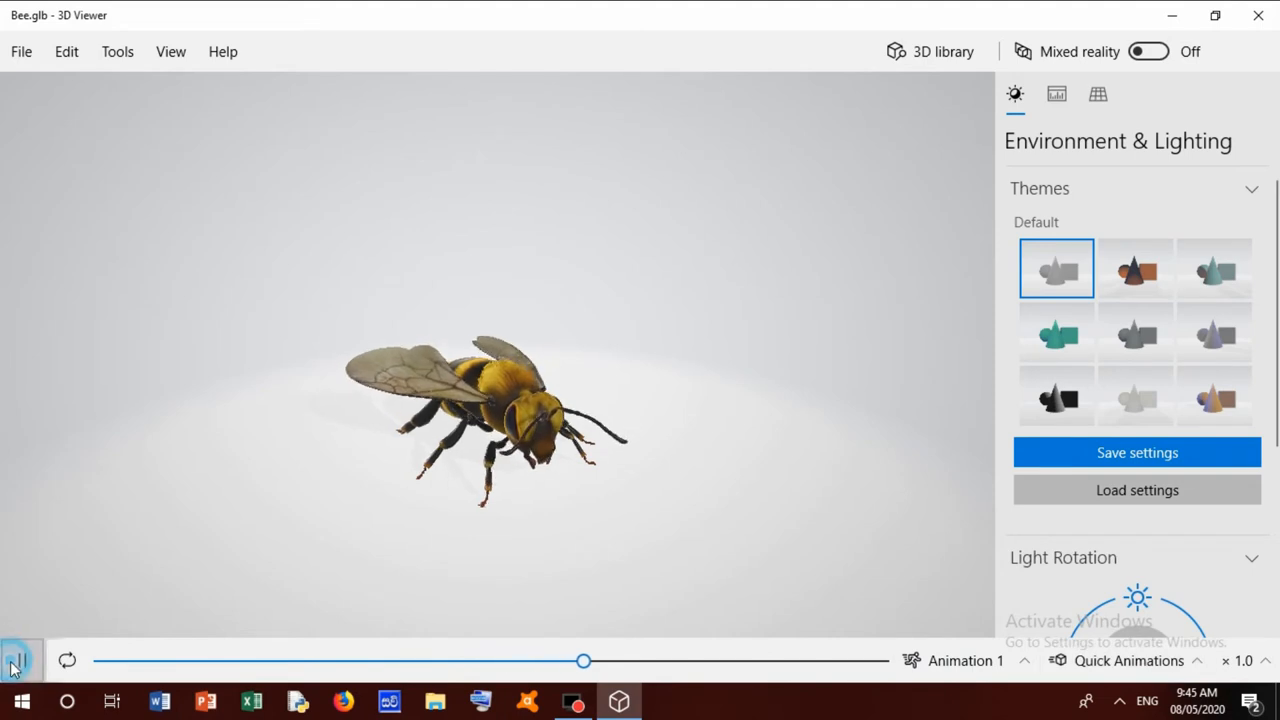
# Step: Pause the bee, try its Animation 3 flight, then switch back to Animation 1
pyautogui.click(22, 660)
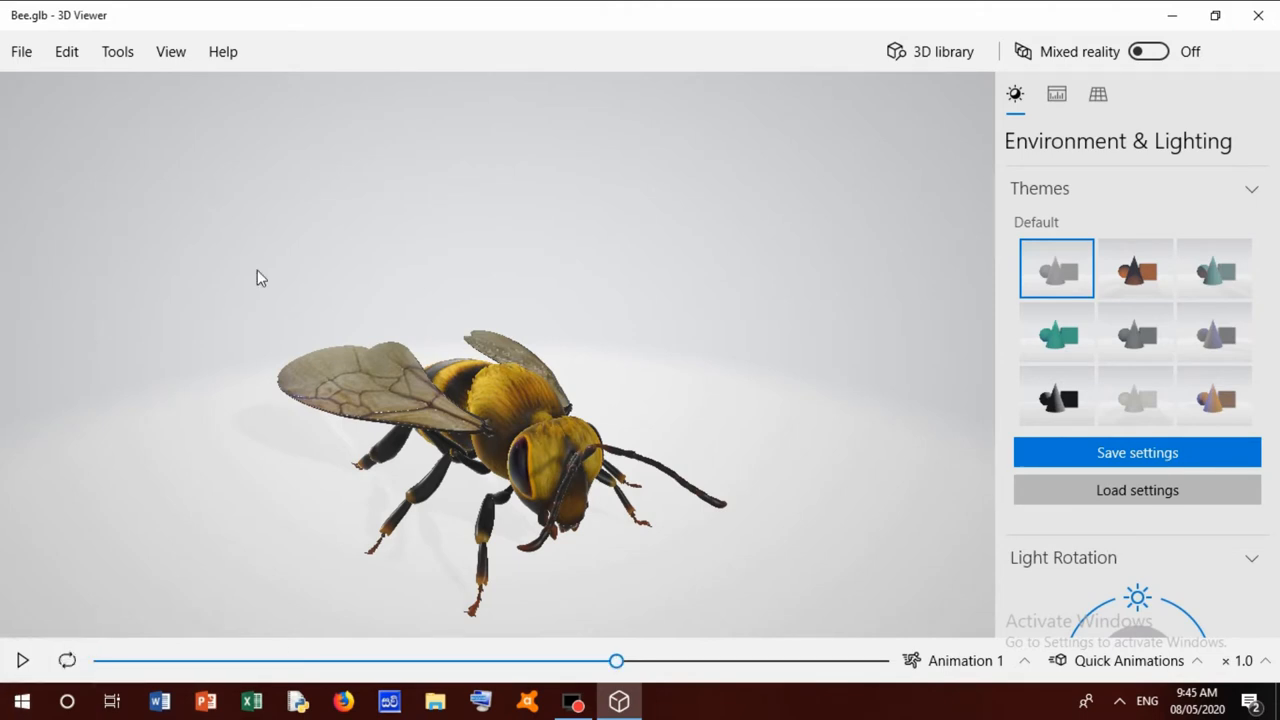
pyautogui.click(964, 660)
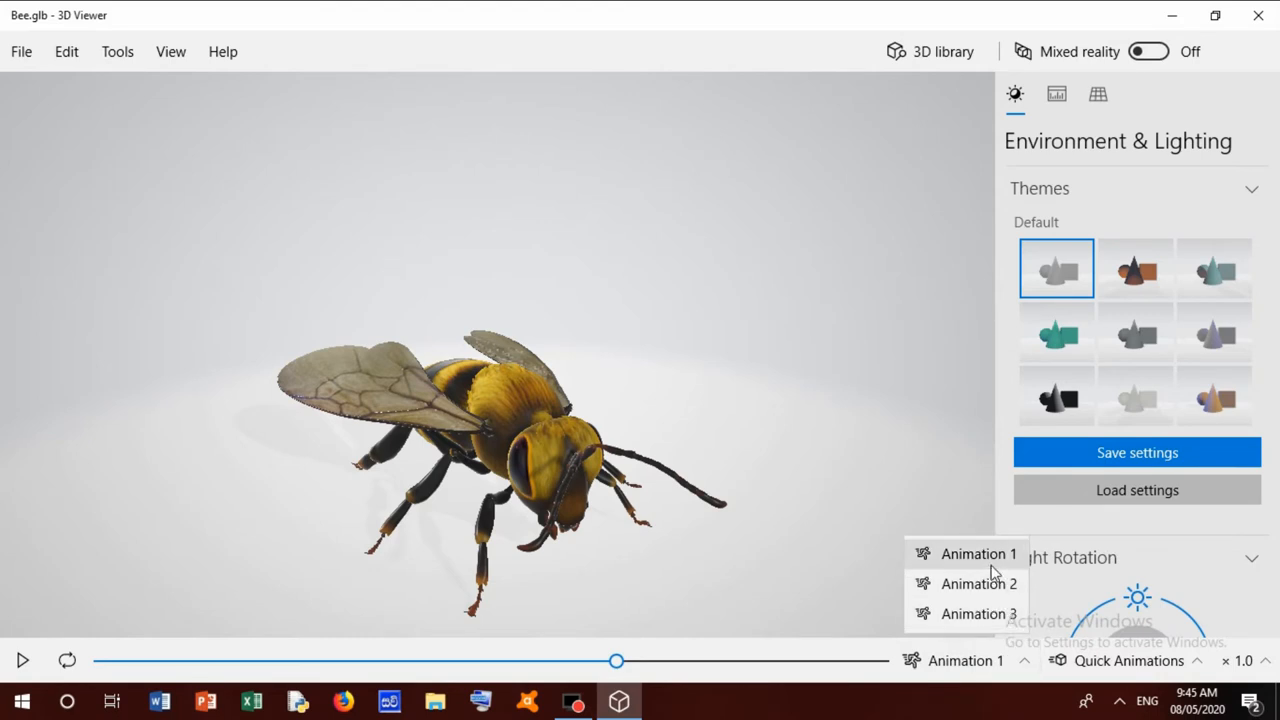
pyautogui.click(978, 612)
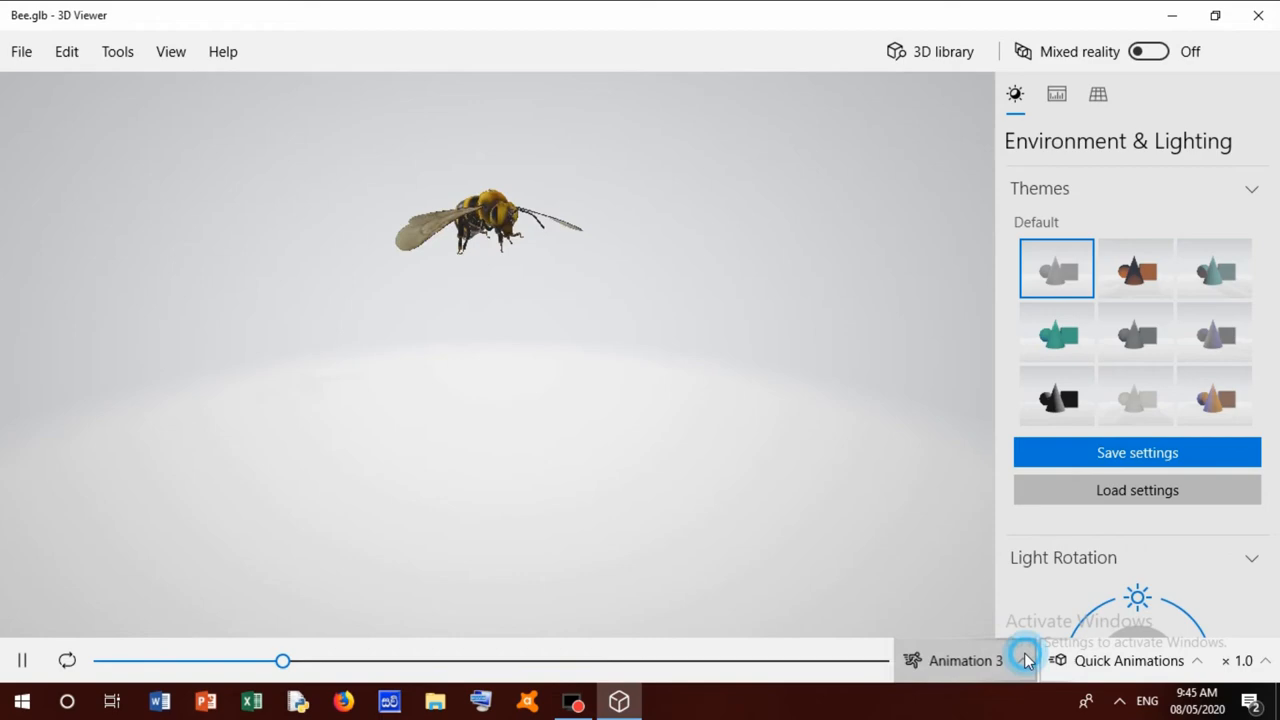
pyautogui.click(996, 660)
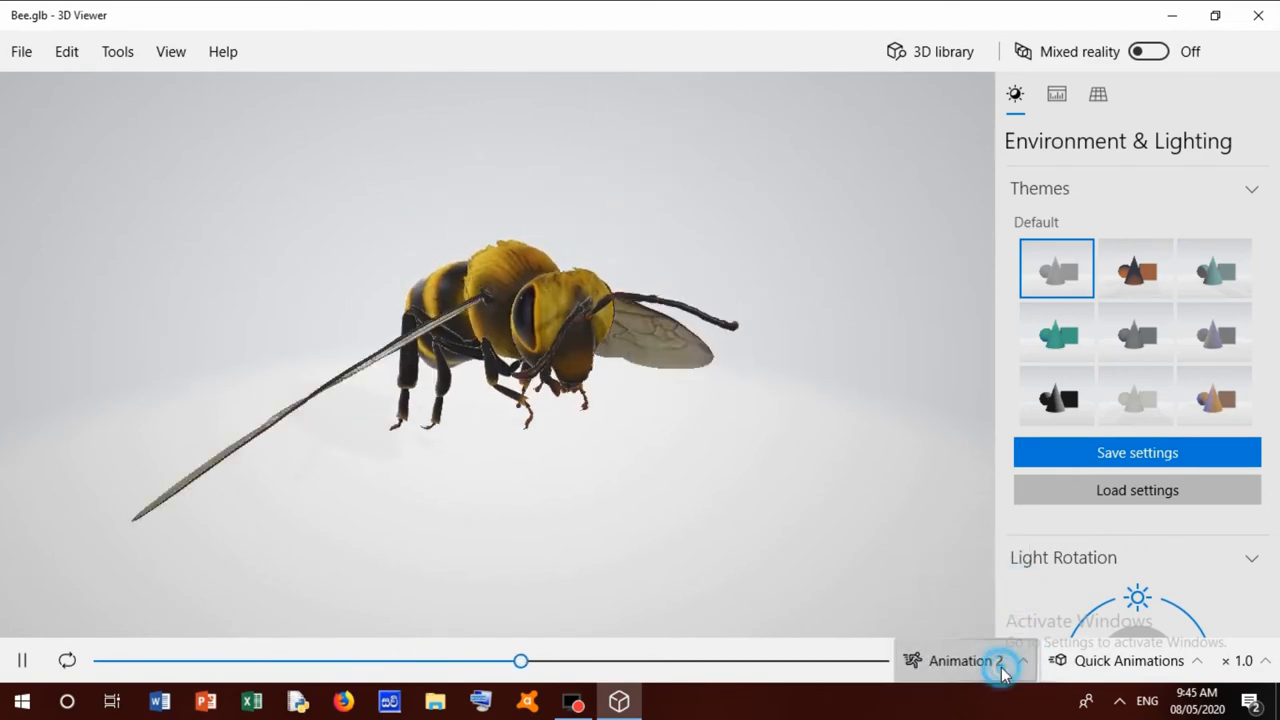
pyautogui.click(964, 660)
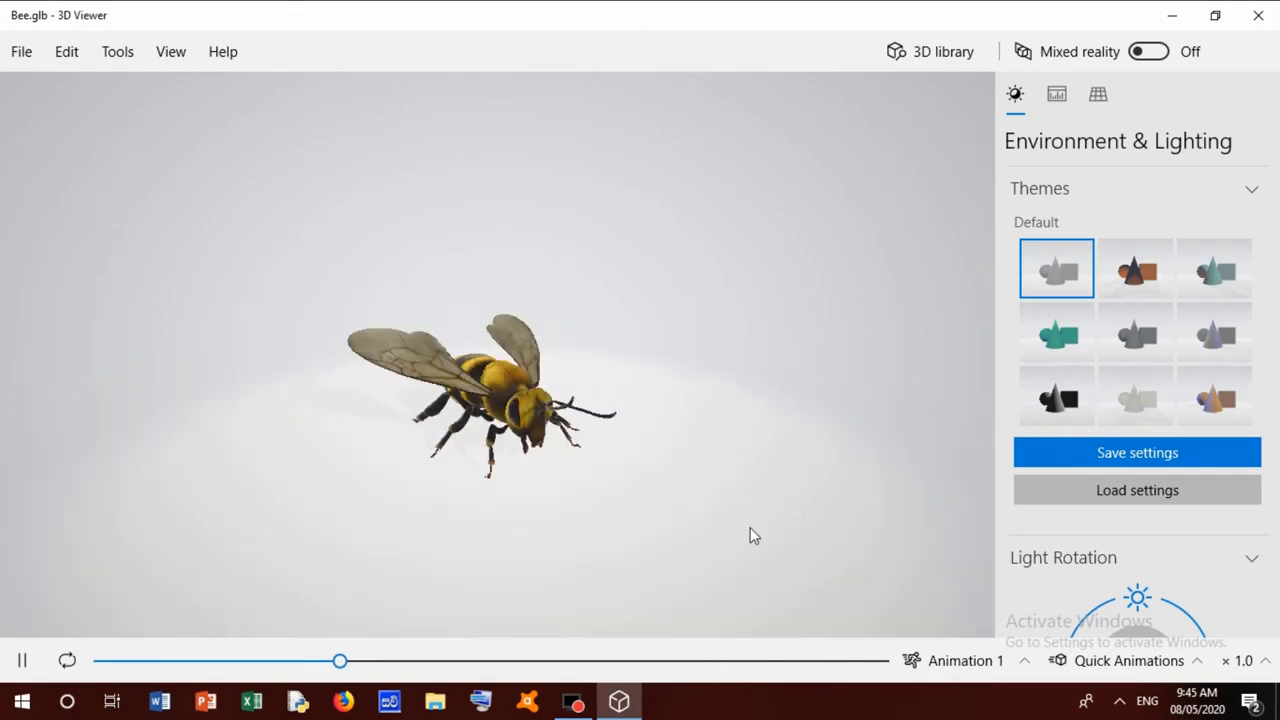
# Step: Add the Jump & Turn quick animation, change the playback speed, pause it and orbit the bee to a side view
pyautogui.click(1128, 660)
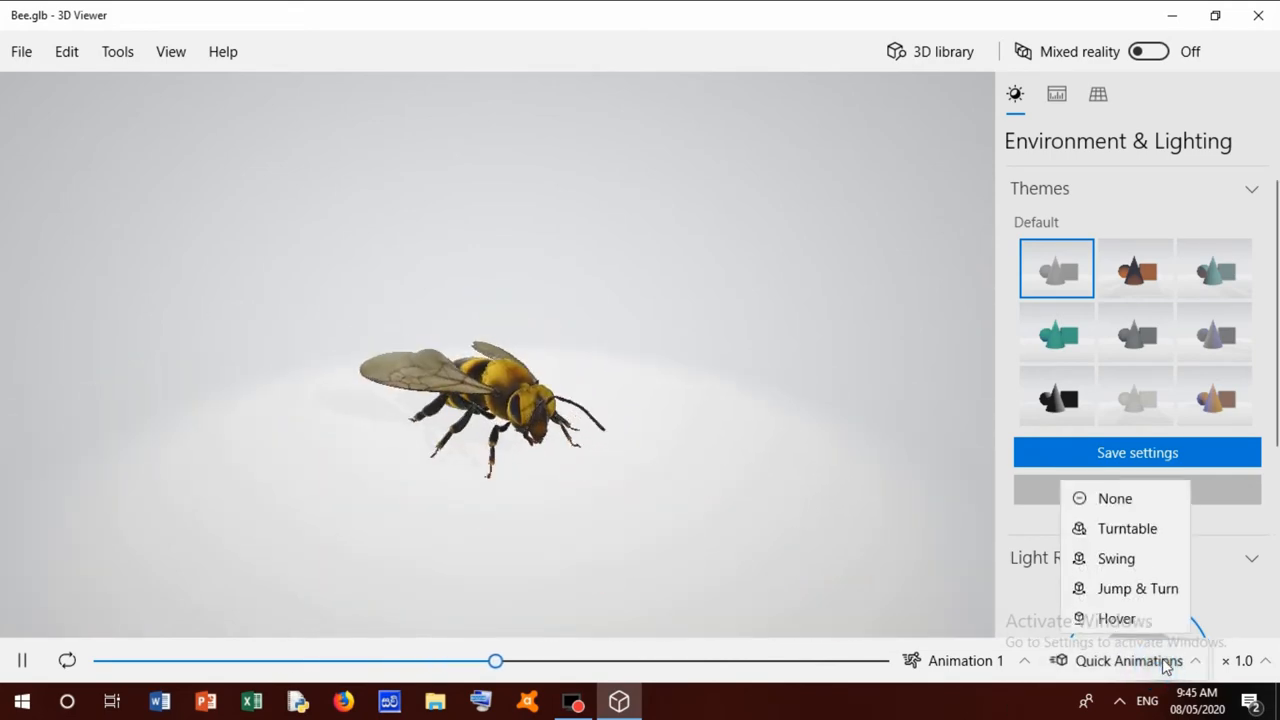
pyautogui.click(1128, 528)
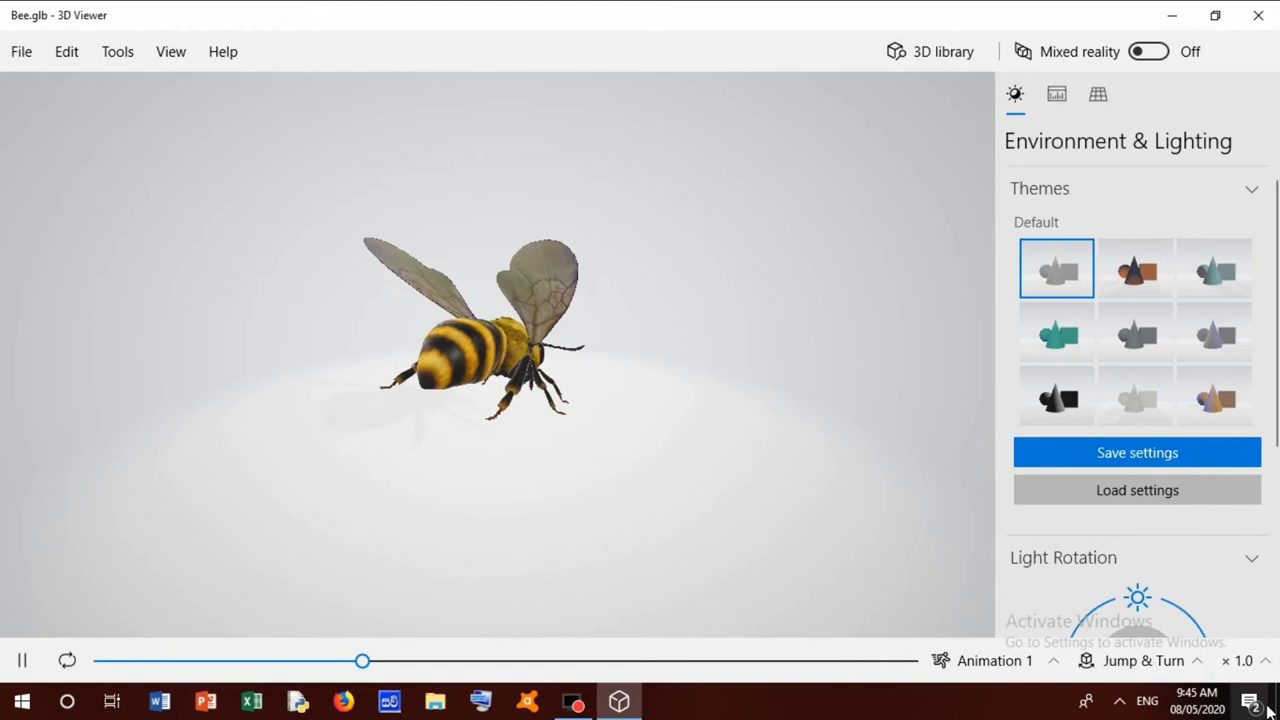
pyautogui.click(1244, 660)
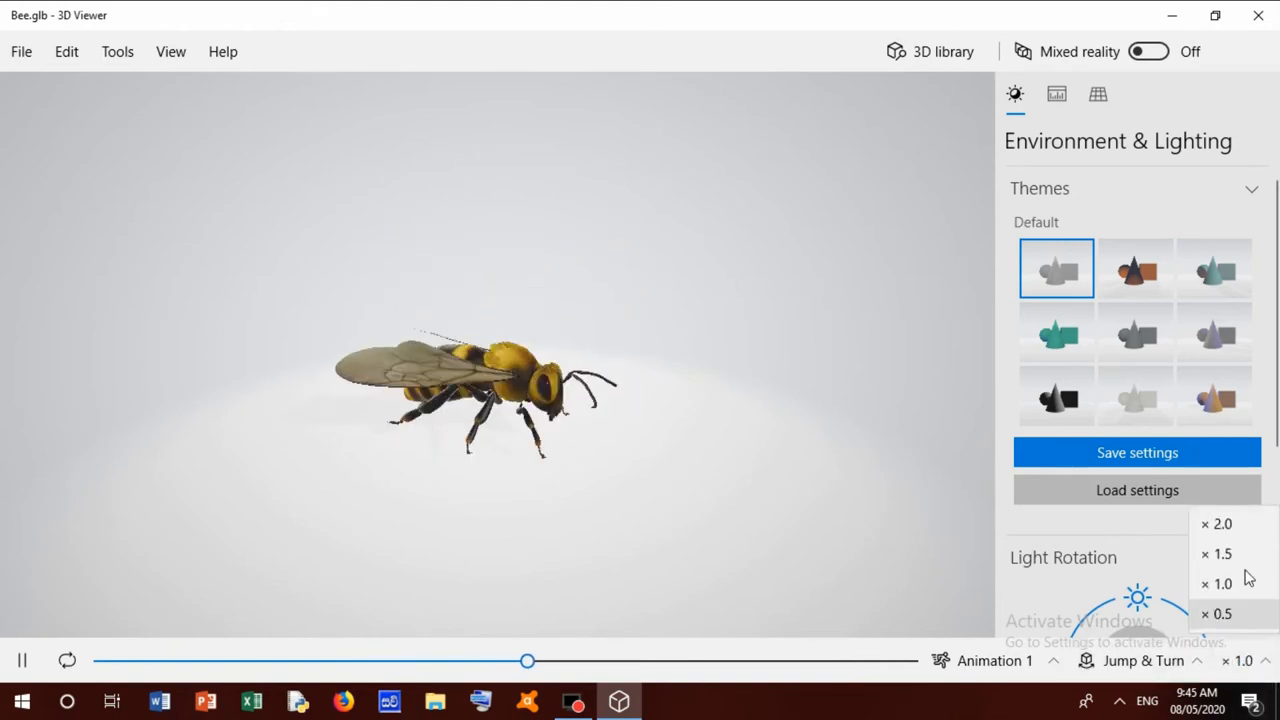
pyautogui.click(1218, 614)
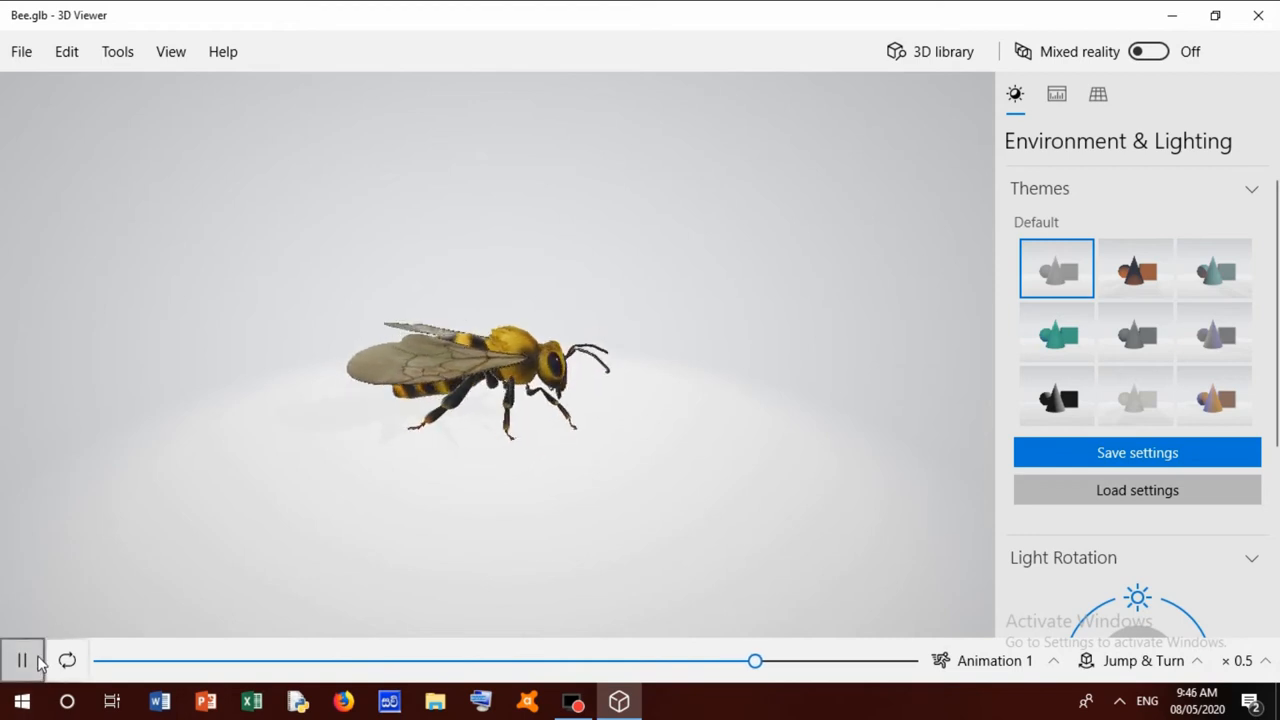
pyautogui.click(22, 660)
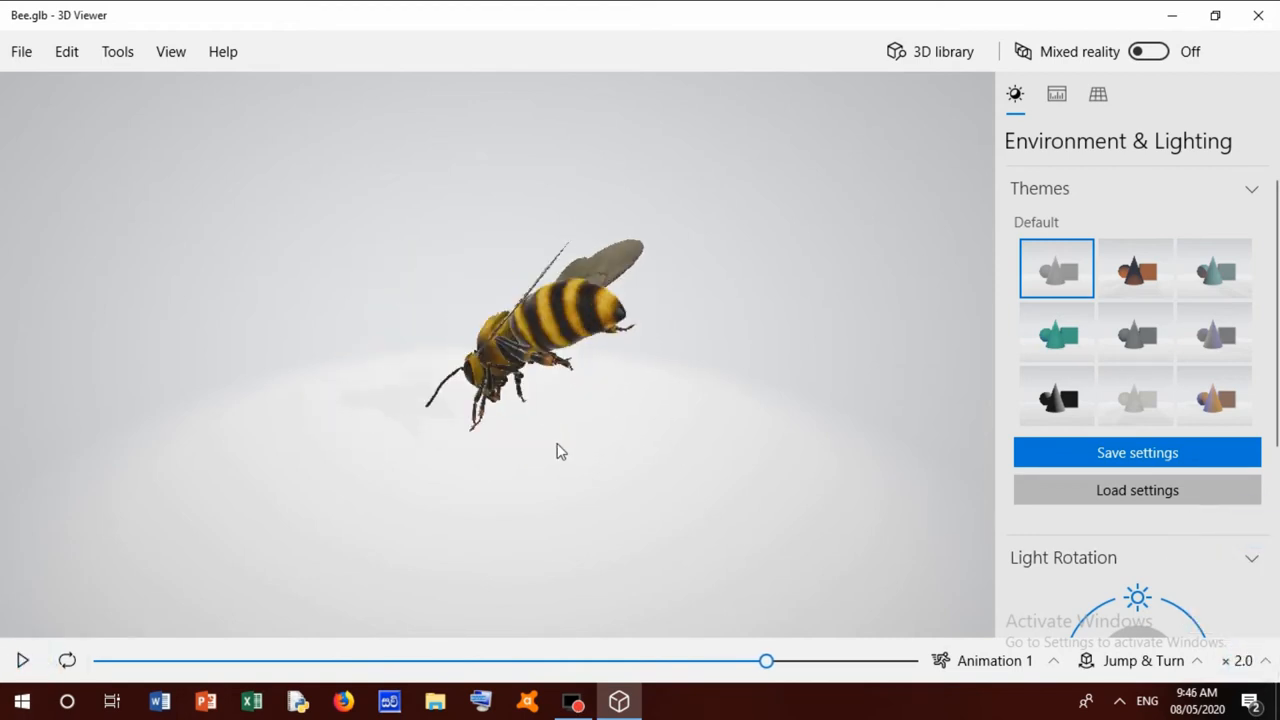
pyautogui.moveTo(560, 450); pyautogui.dragTo(196, 464)
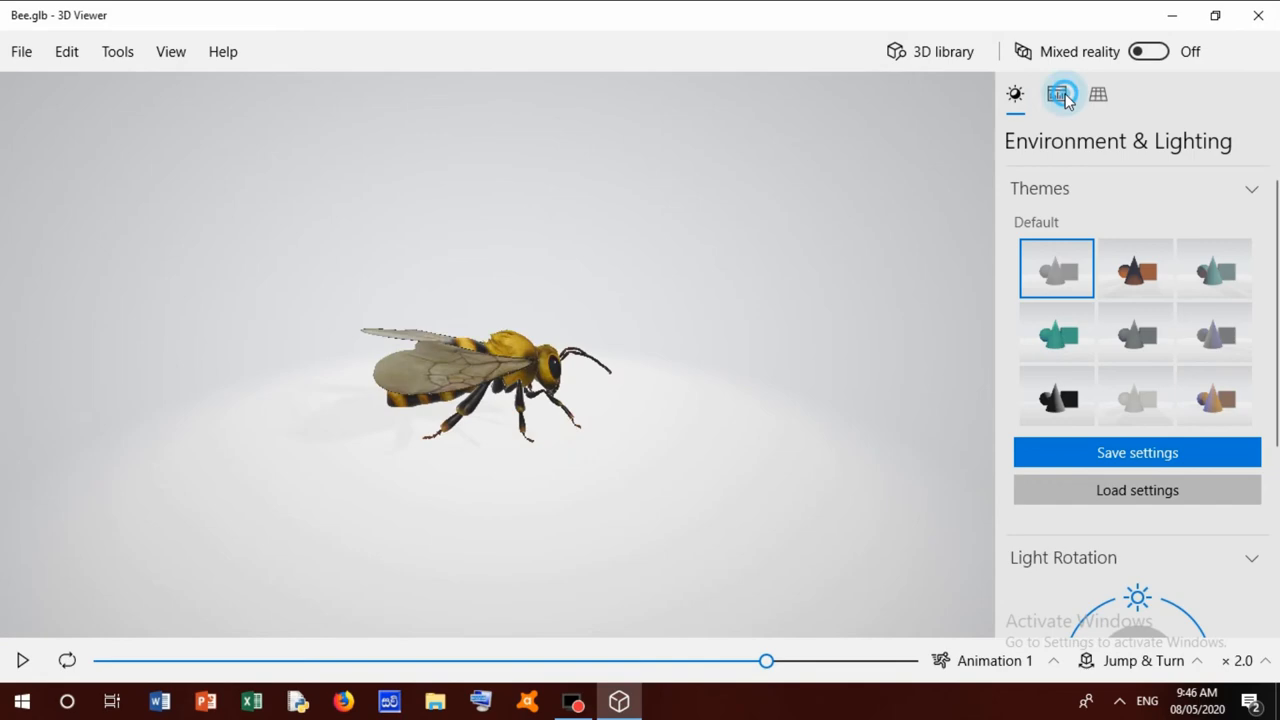
# Step: Review the bee's mesh statistics and shading, then view it from the side and from above via Grid & Views
pyautogui.click(1056, 94)
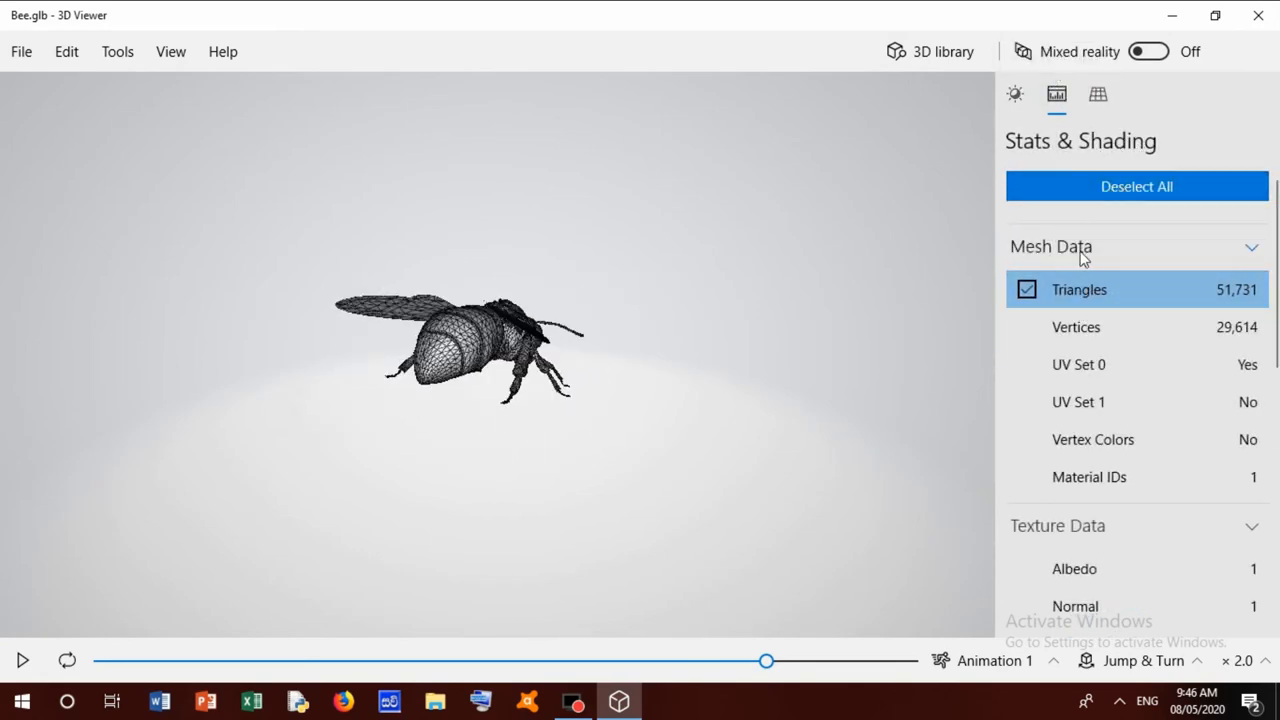
pyautogui.click(1096, 94)
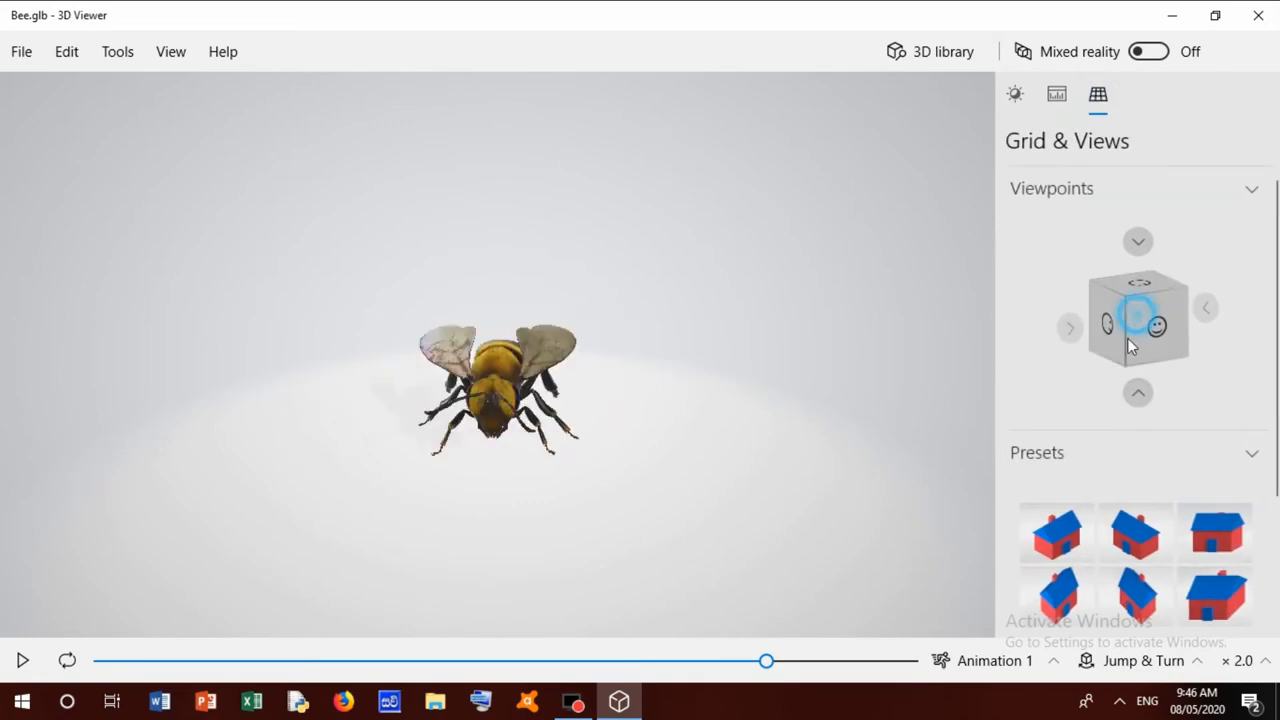
pyautogui.click(1138, 318)
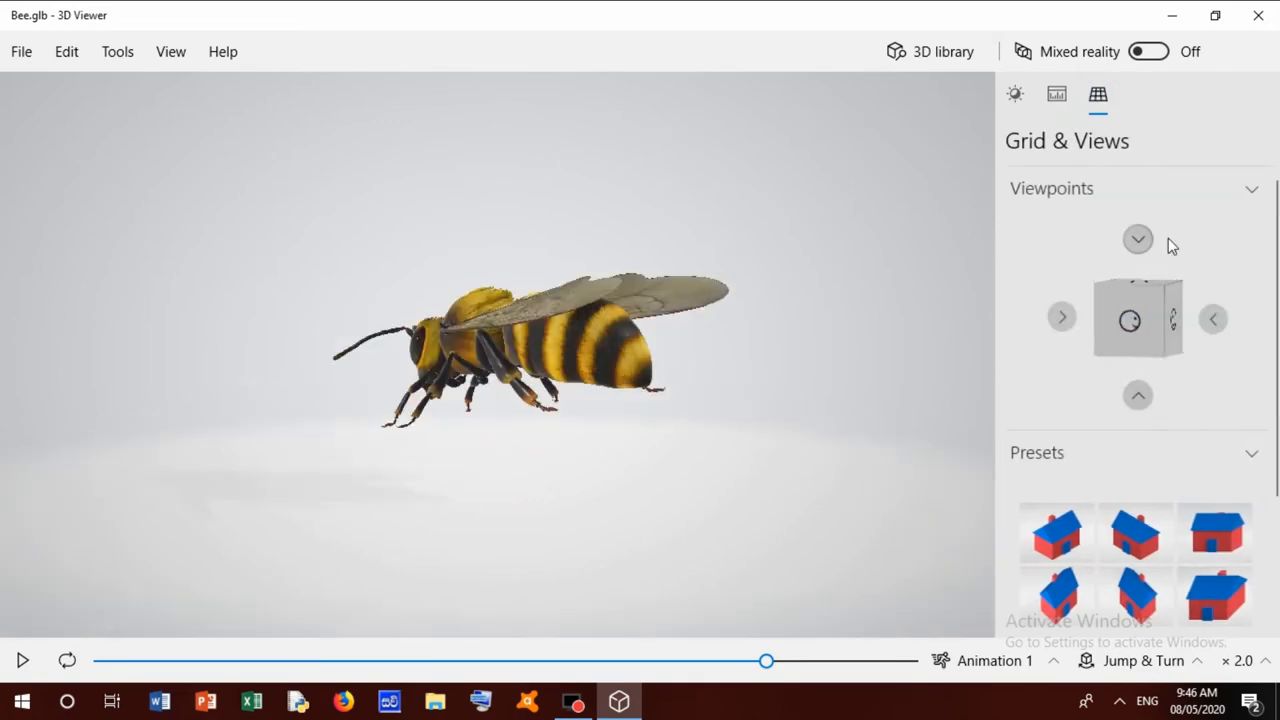
pyautogui.click(1056, 532)
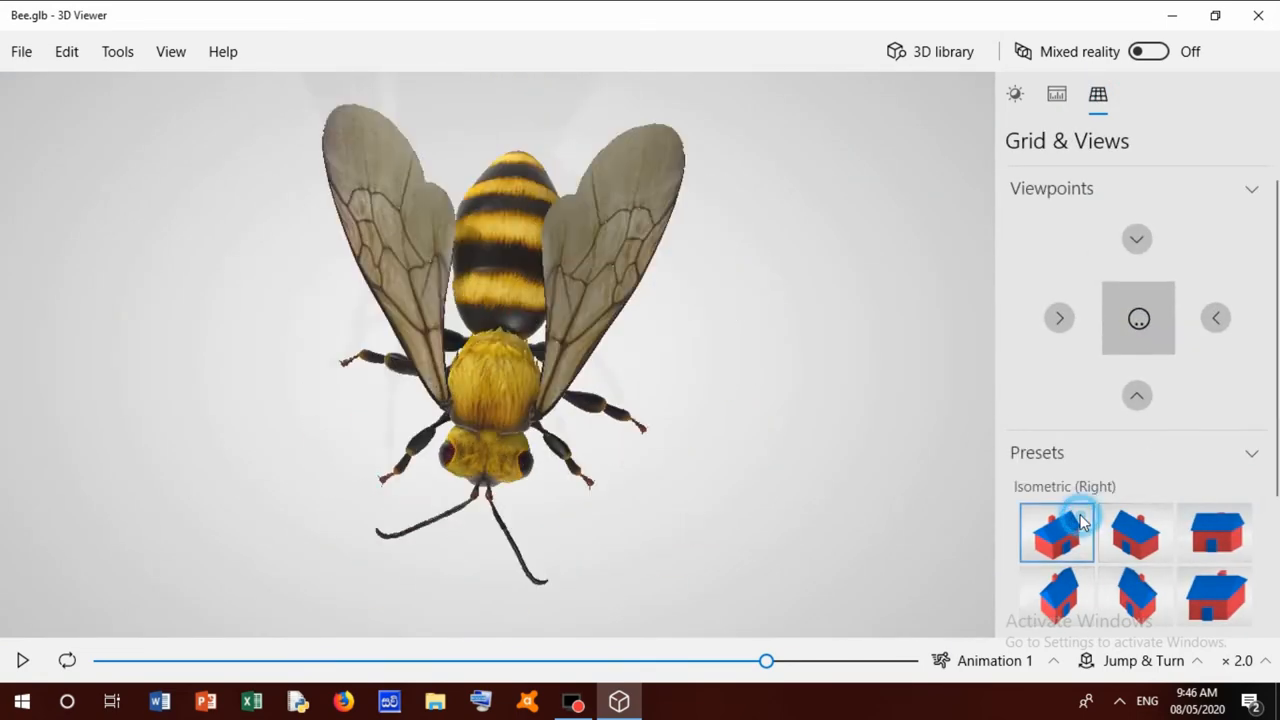
# Step: Apply the Isometric (Right) preset, expand the Projection settings, and return to Environment and lighting
pyautogui.click(1216, 532)
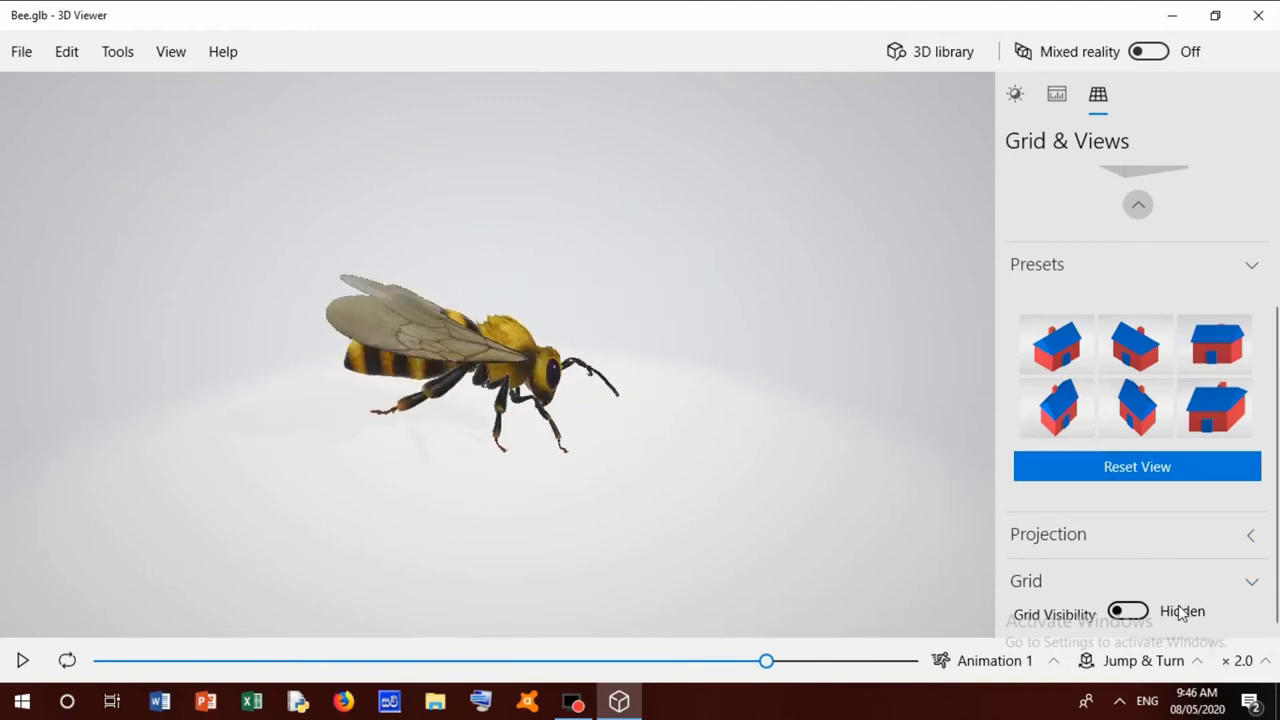
pyautogui.click(1128, 612)
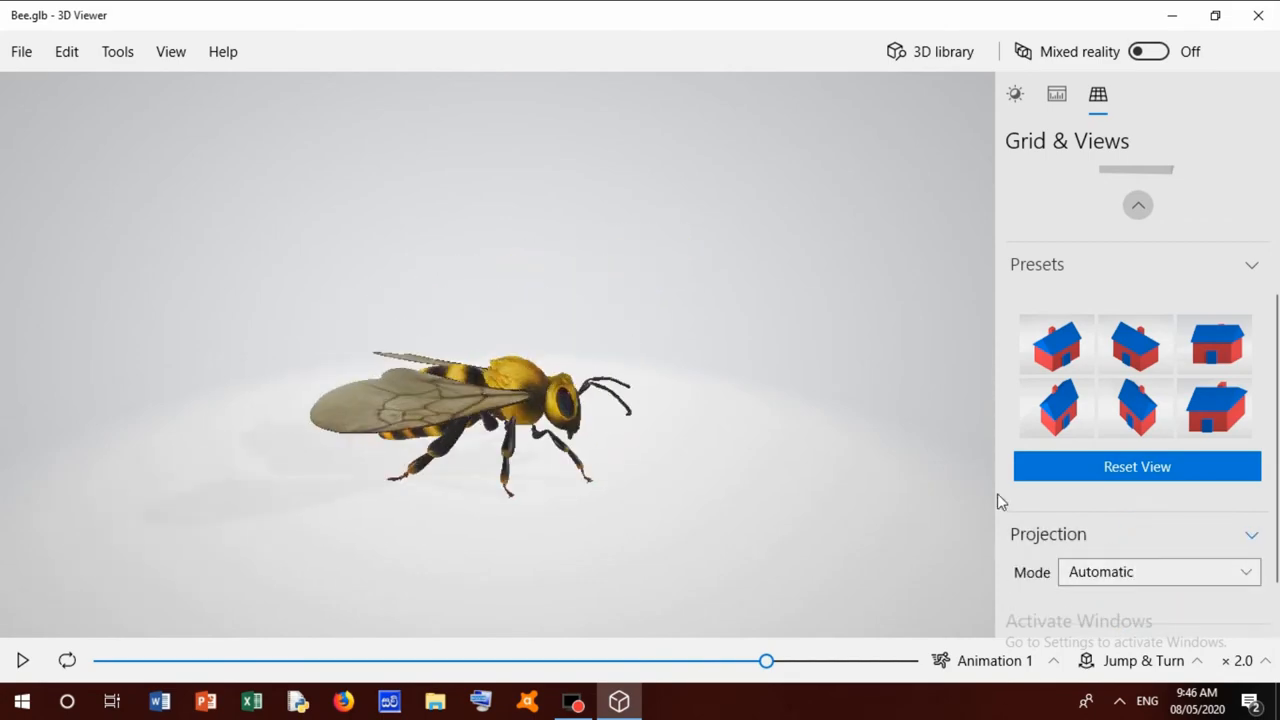
pyautogui.click(1056, 94)
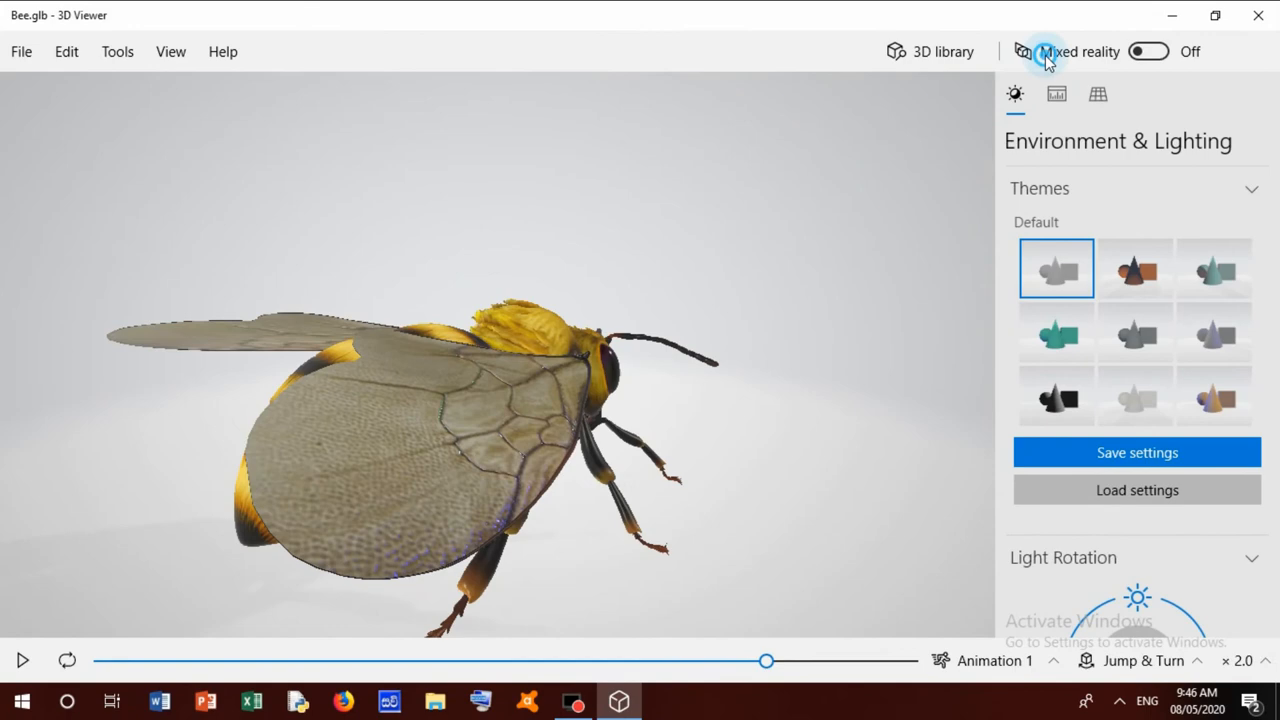
pyautogui.click(930, 52)
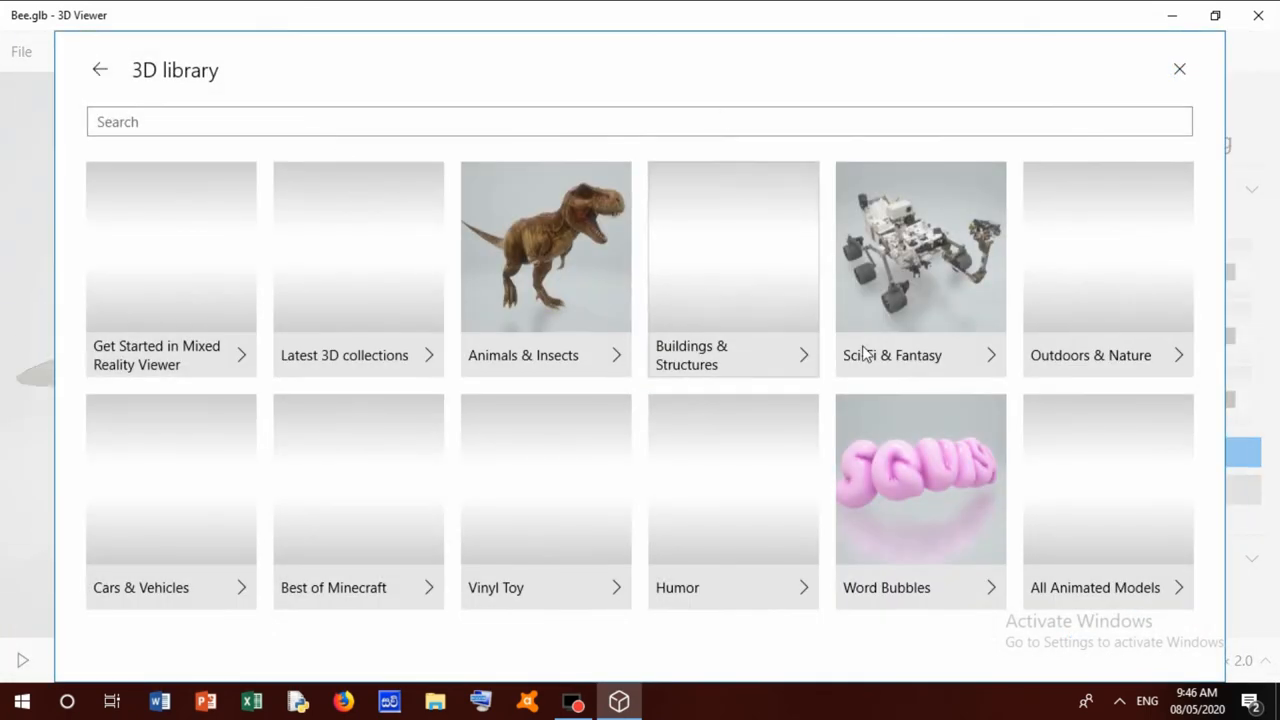
pyautogui.moveTo(544, 240)
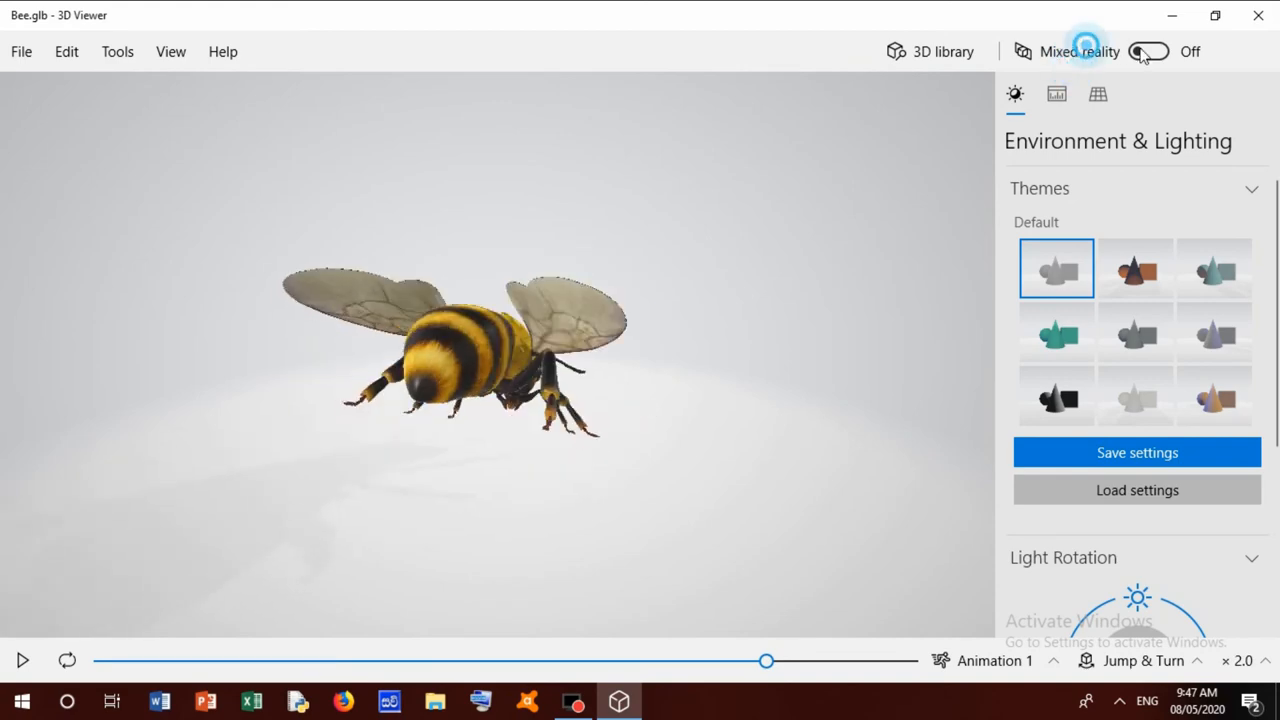
# Step: Turn on Mixed reality to place the bee in the live camera view, then close the viewer to the desktop
pyautogui.click(1148, 52)
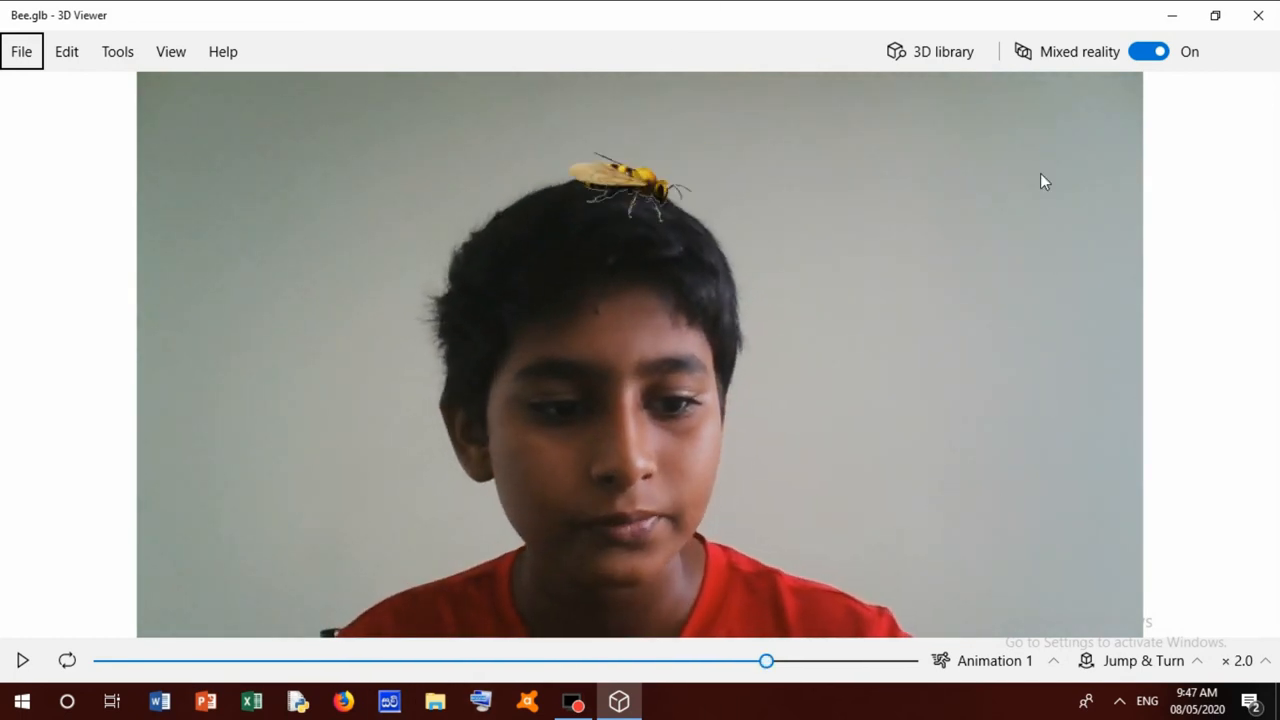
pyautogui.click(1148, 52)
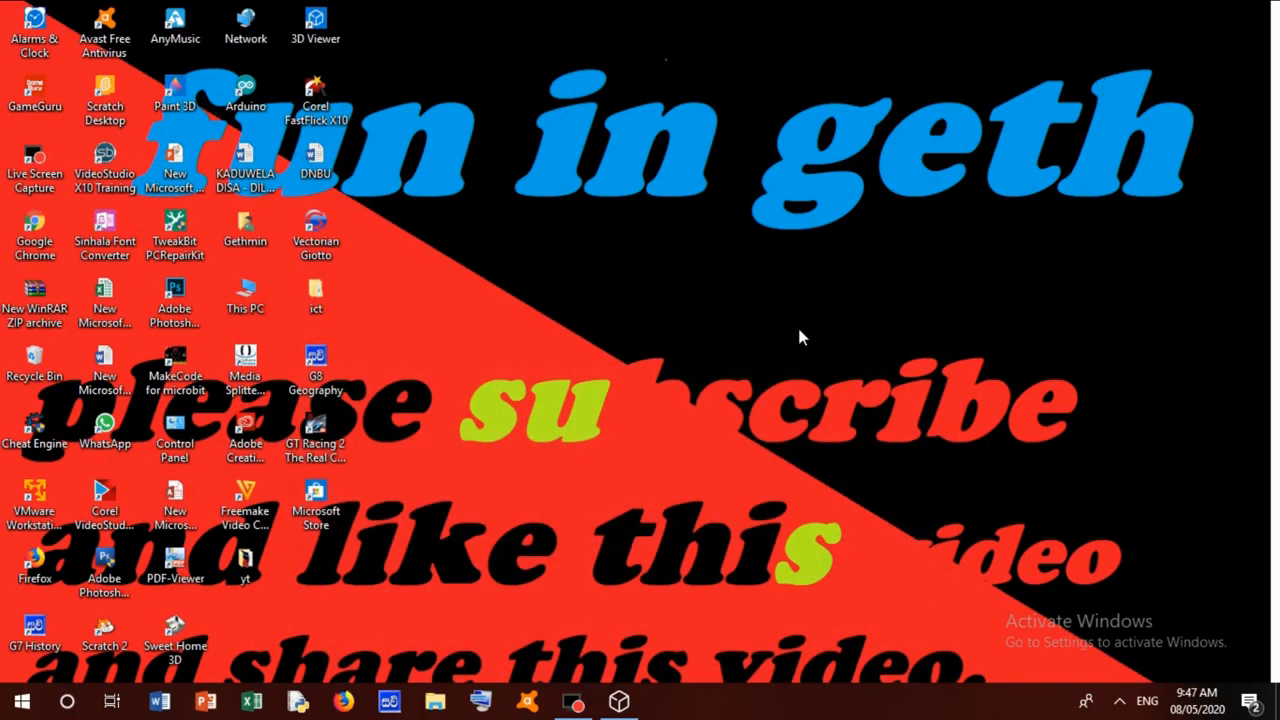
pyautogui.click(316, 24)
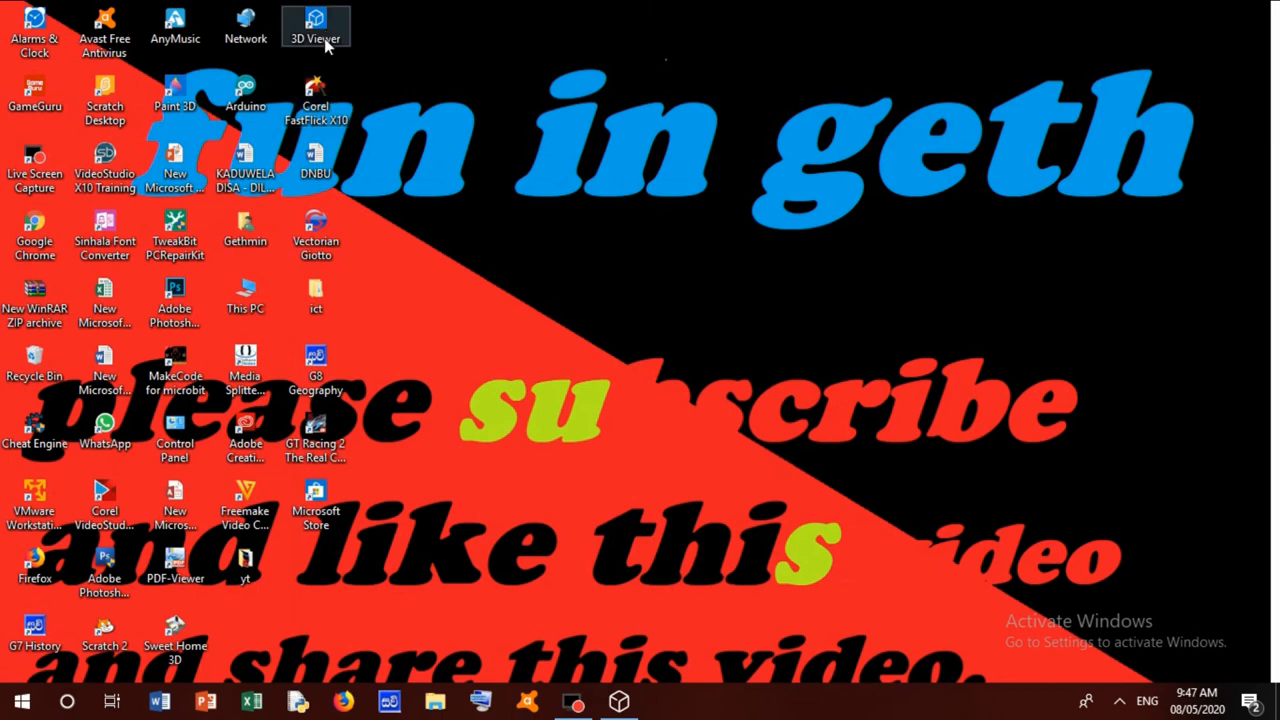